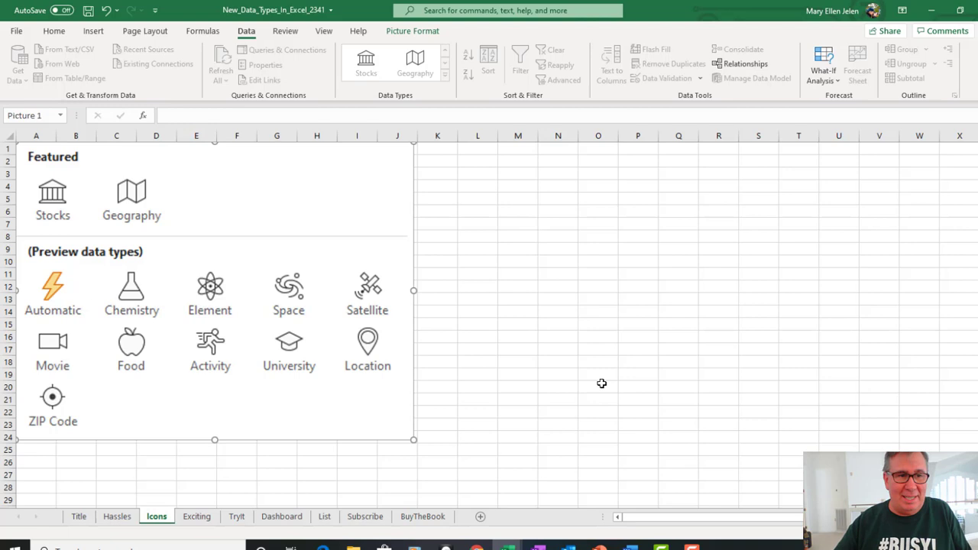
pyautogui.moveTo(109, 224)
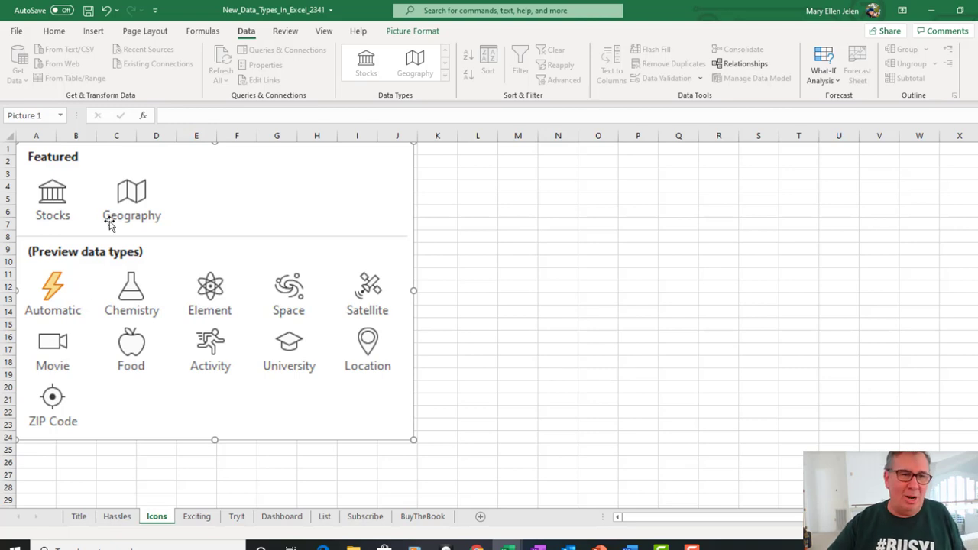
pyautogui.moveTo(168, 240)
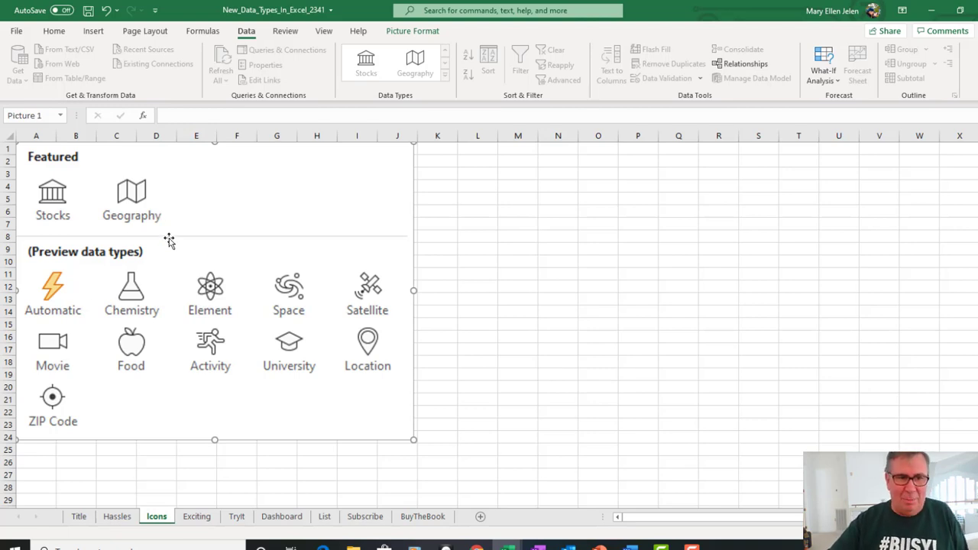
pyautogui.moveTo(188, 302)
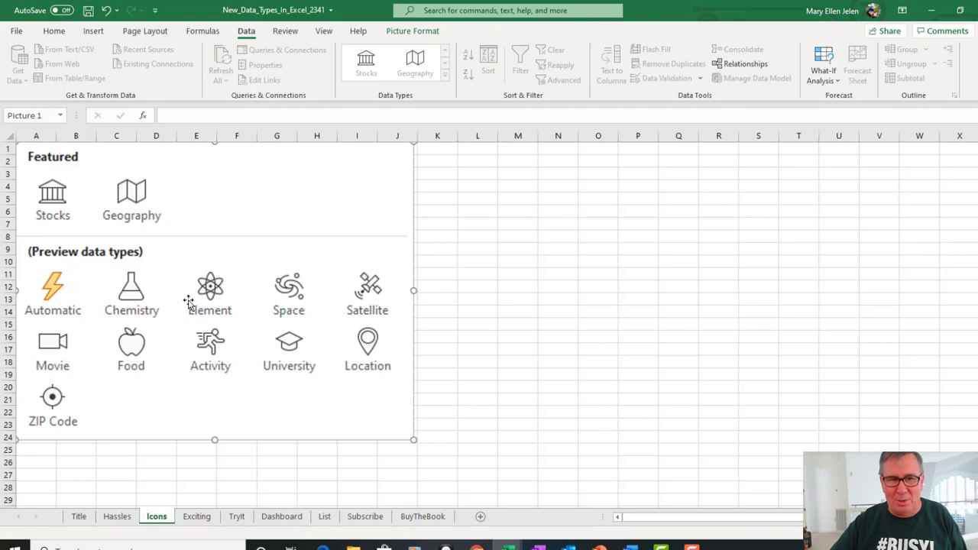
pyautogui.moveTo(304, 360)
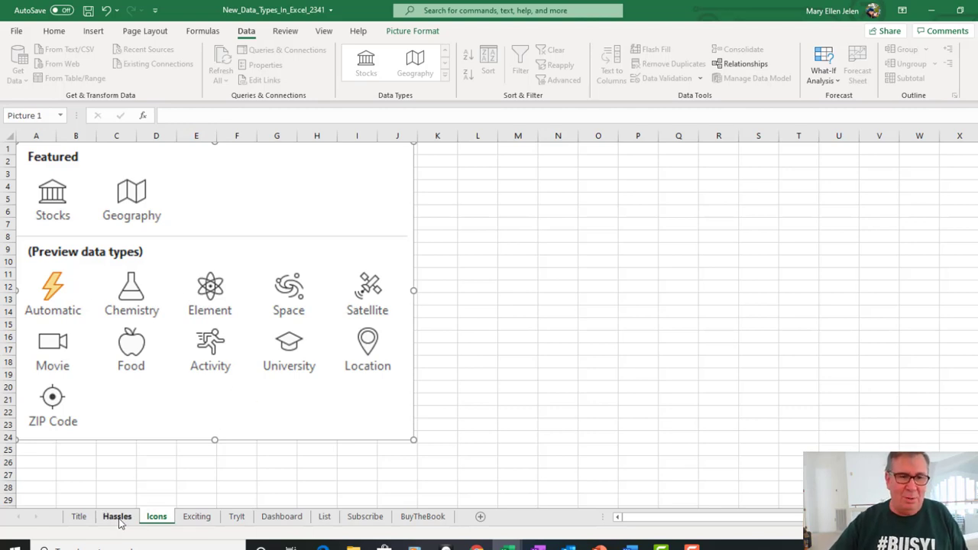
# Show the Hassles sheet listing the four requirements for Wolfram Alpha data types.
pyautogui.click(117, 516)
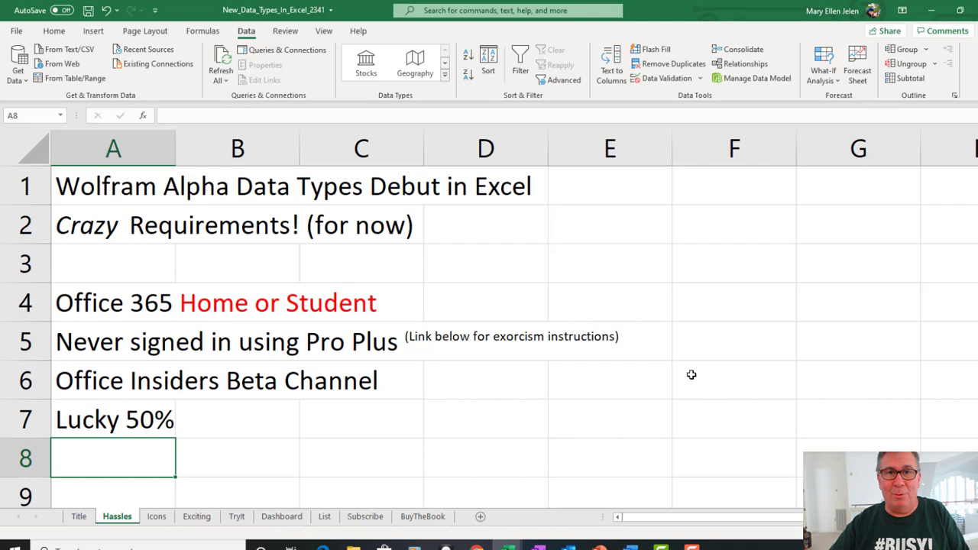
pyautogui.moveTo(287, 334)
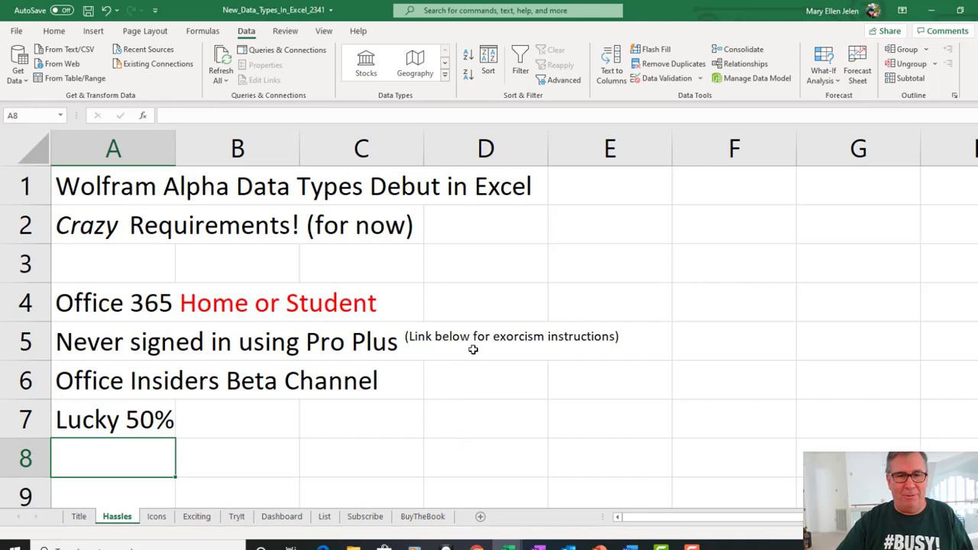
pyautogui.moveTo(340, 413)
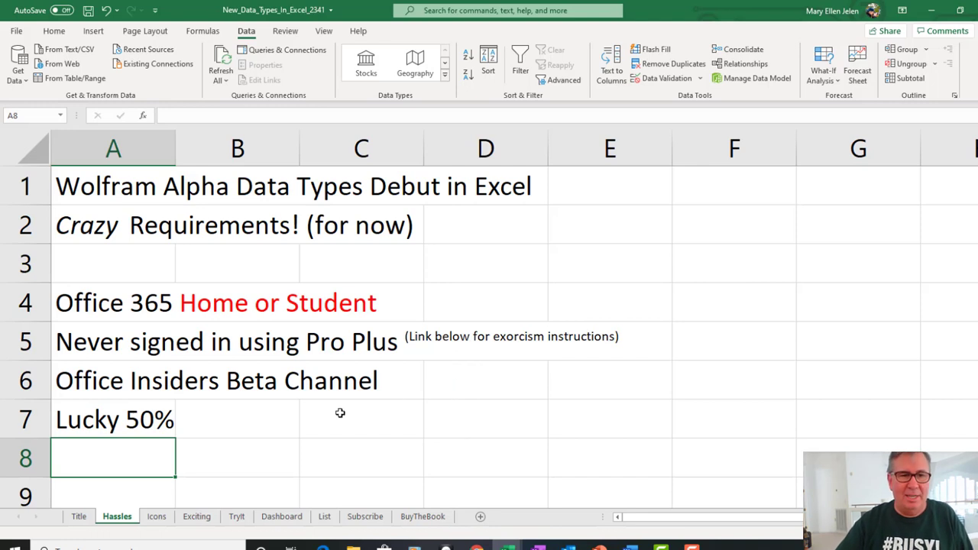
pyautogui.moveTo(303, 410)
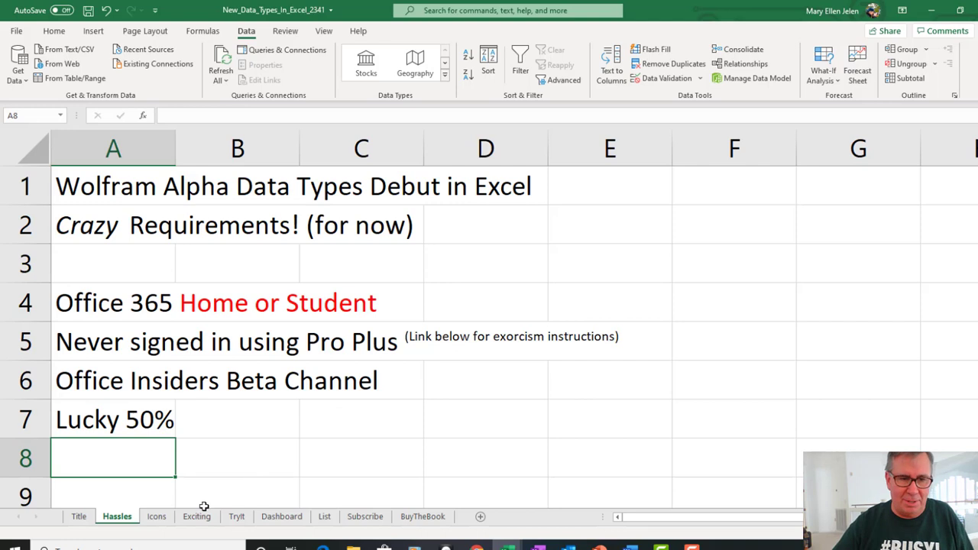
# Show the sheet of 1980s movie titles, Risky Business through Bill & Ted's Excellent Adventure.
pyautogui.click(197, 516)
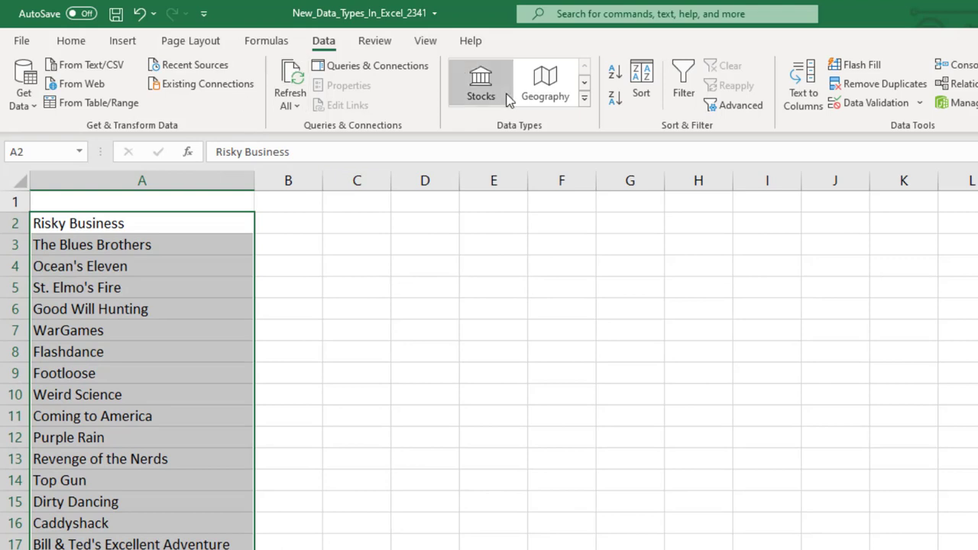
# Convert the plain-text movie titles to the Movie data type via the Data Types gallery.
pyautogui.click(584, 87)
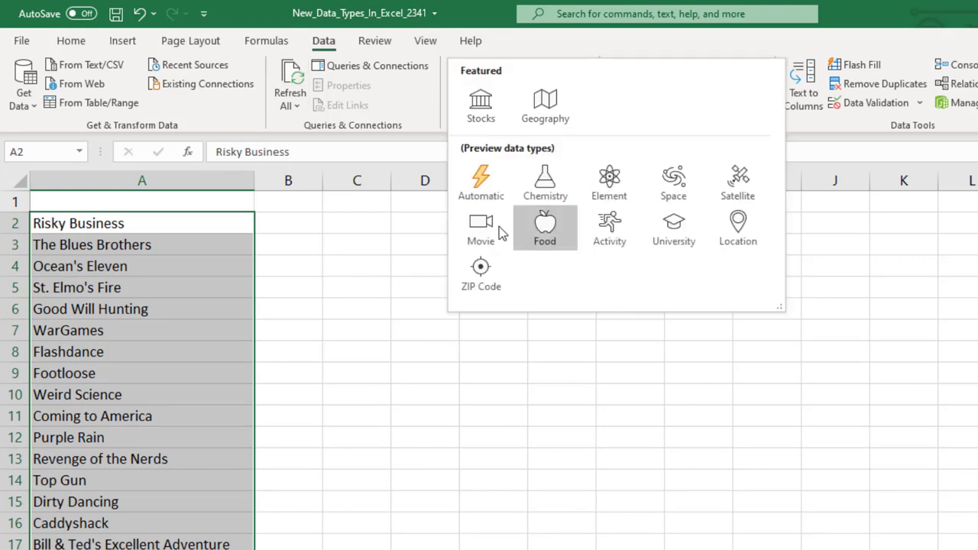
pyautogui.moveTo(480, 226)
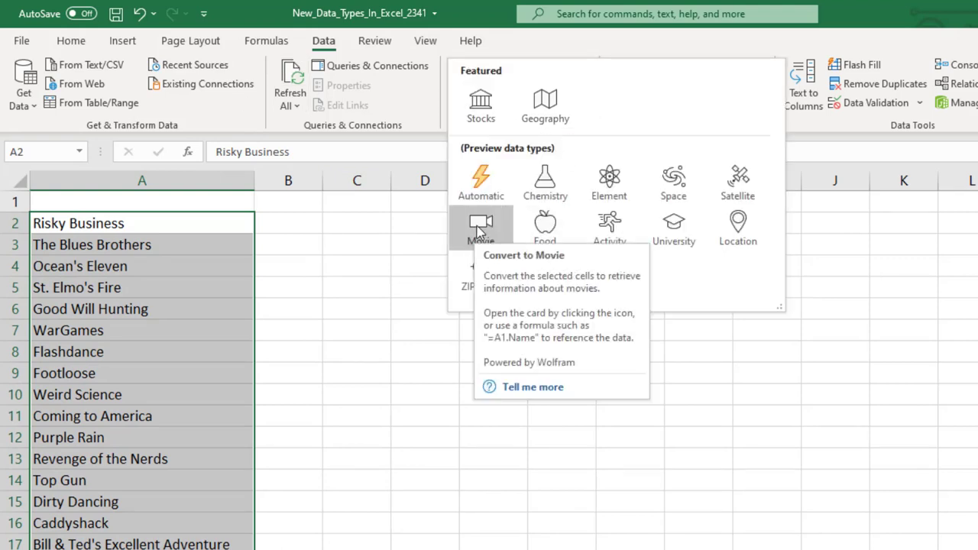
pyautogui.click(481, 225)
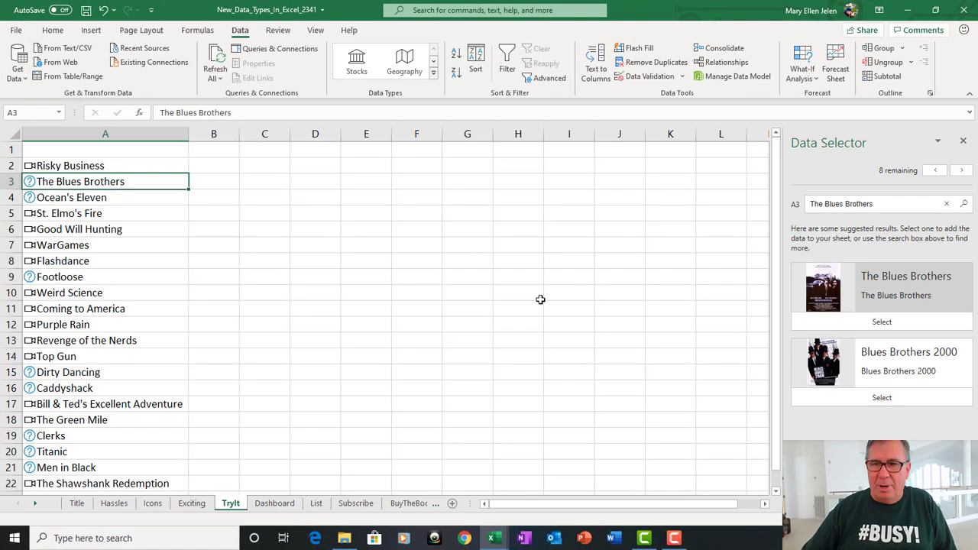
pyautogui.moveTo(881, 396)
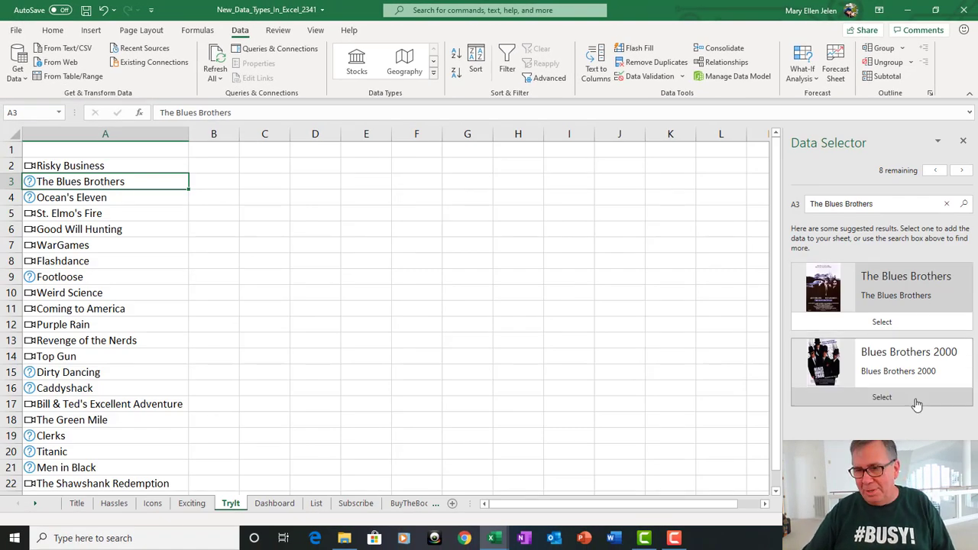
# Resolve The Blues Brothers, Dirty Dancing and Clerks to their matching Movie records.
pyautogui.click(882, 321)
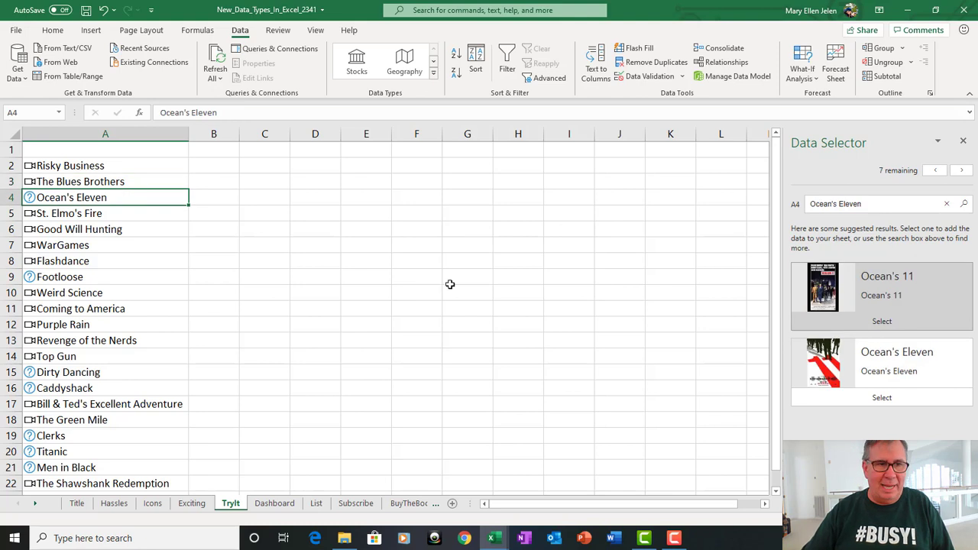
pyautogui.moveTo(926, 309)
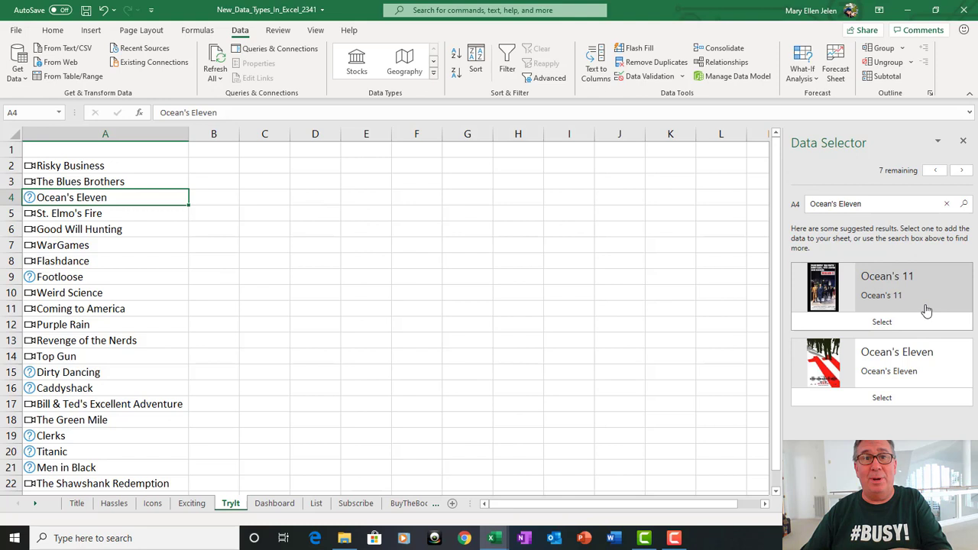
pyautogui.moveTo(882, 398)
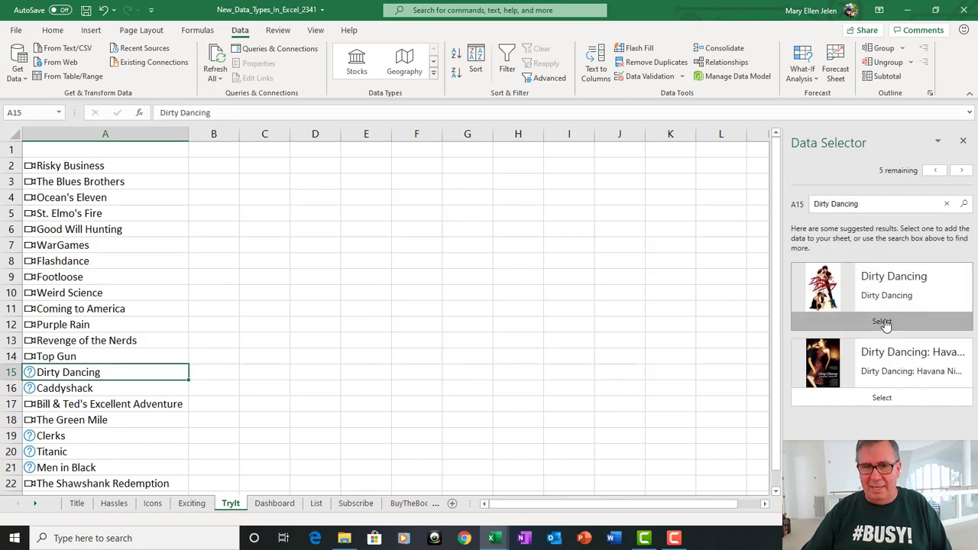
pyautogui.click(881, 320)
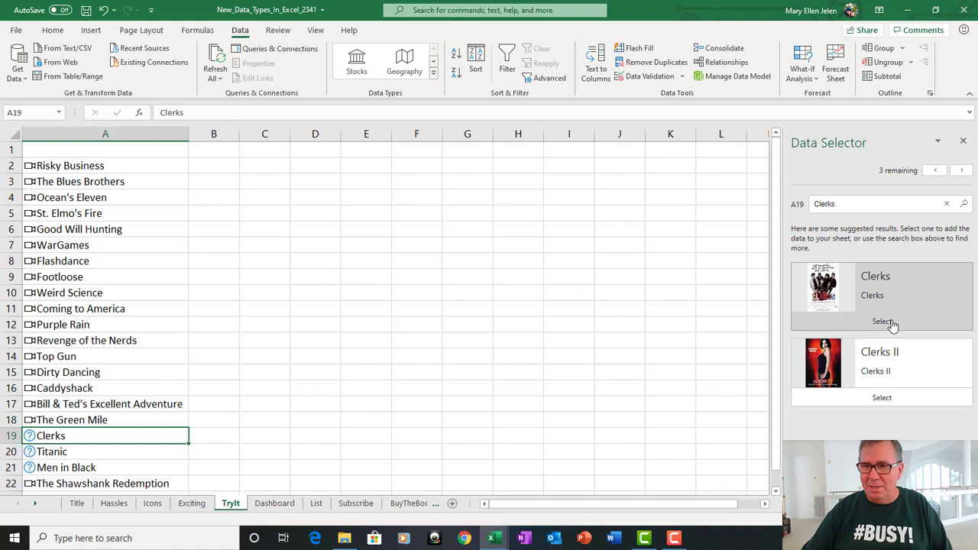
pyautogui.click(881, 321)
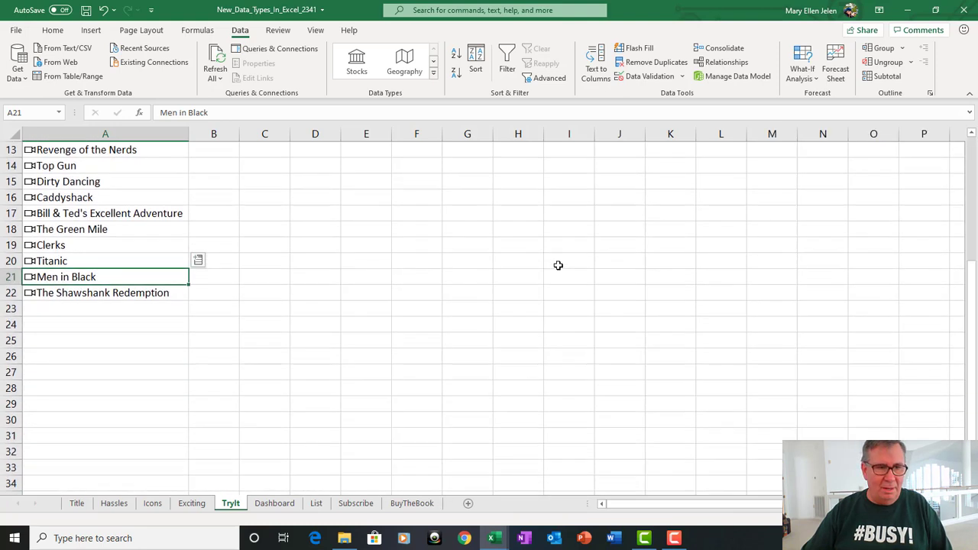
pyautogui.scroll(3)
pyautogui.write('Movie Titl')
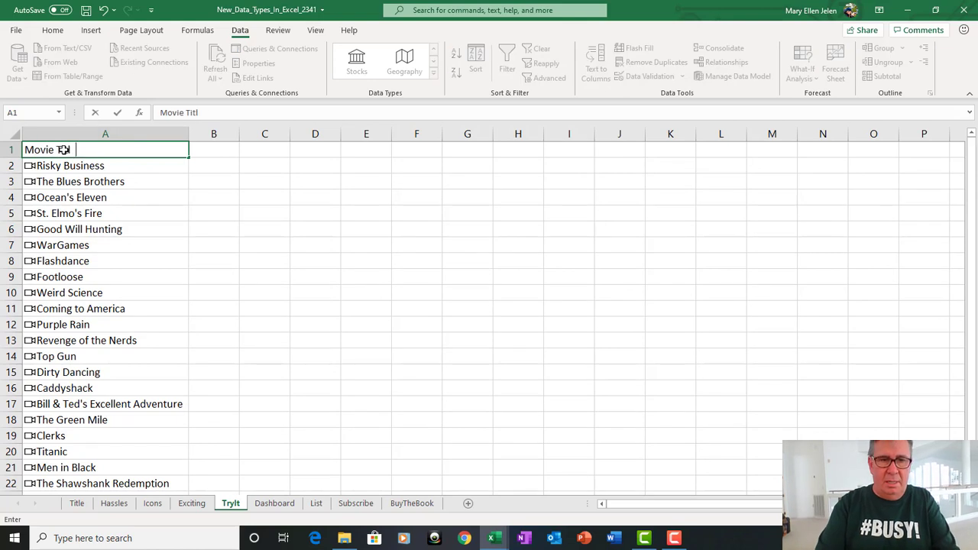
# Add the 'Movie Title' heading and format the list as a table with headers.
pyautogui.press('Return')
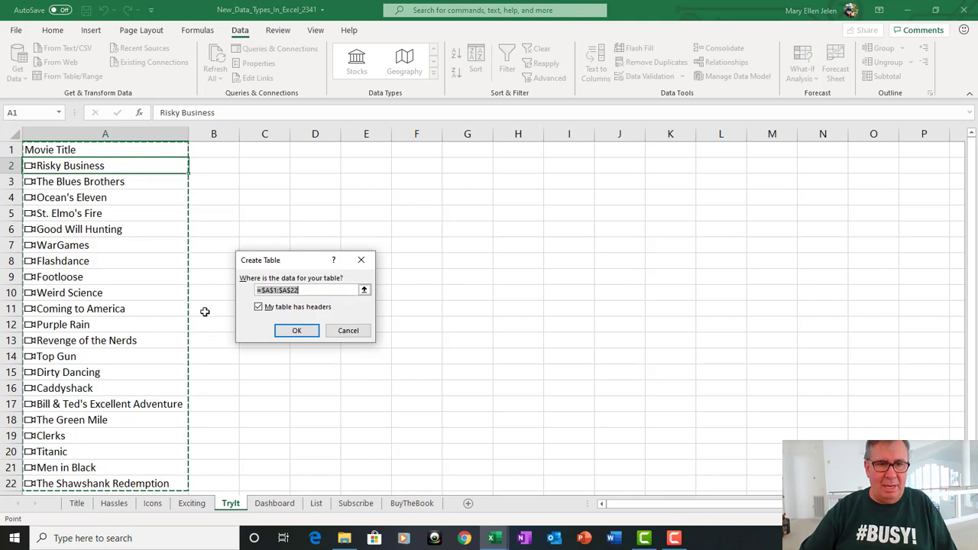
pyautogui.click(296, 330)
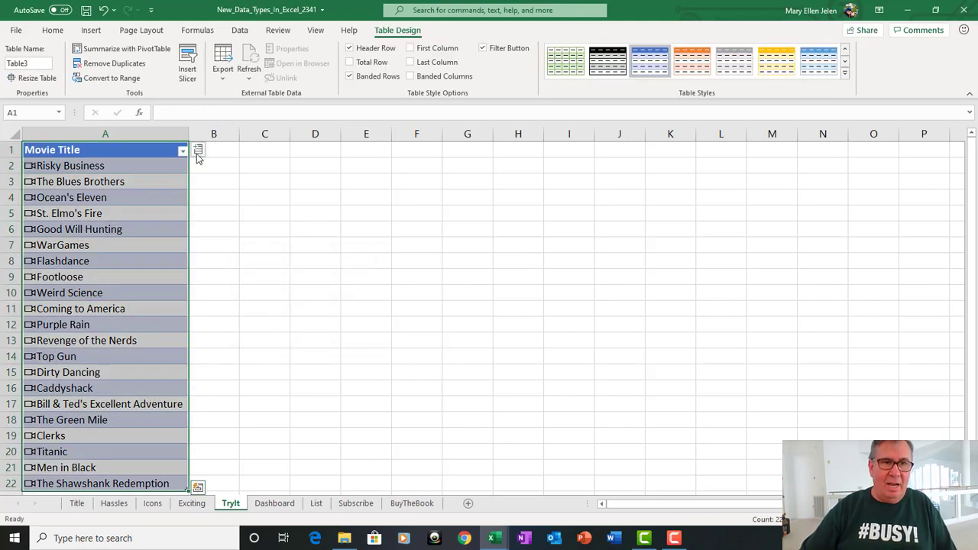
# Add genre, rating and runtime columns to the movie table from the Movie fields.
pyautogui.click(197, 149)
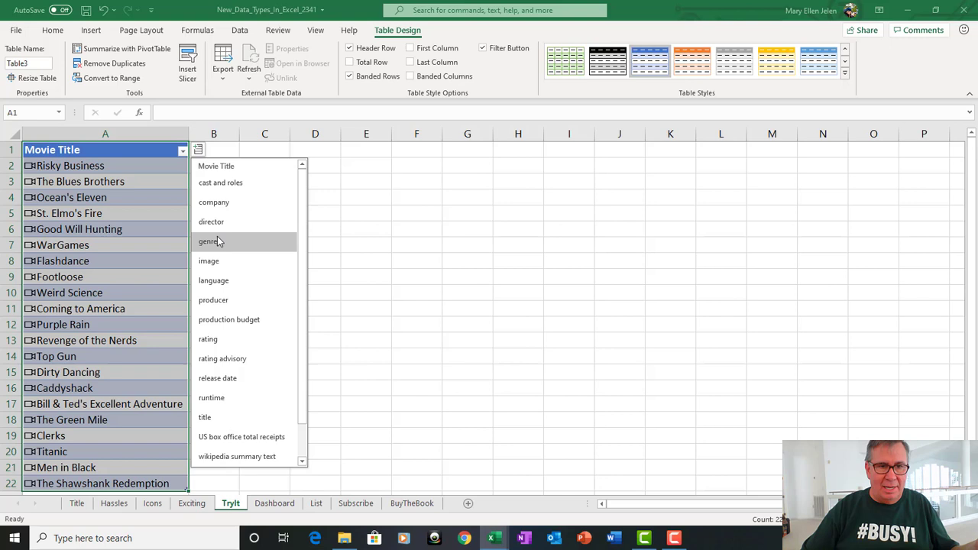
pyautogui.click(208, 241)
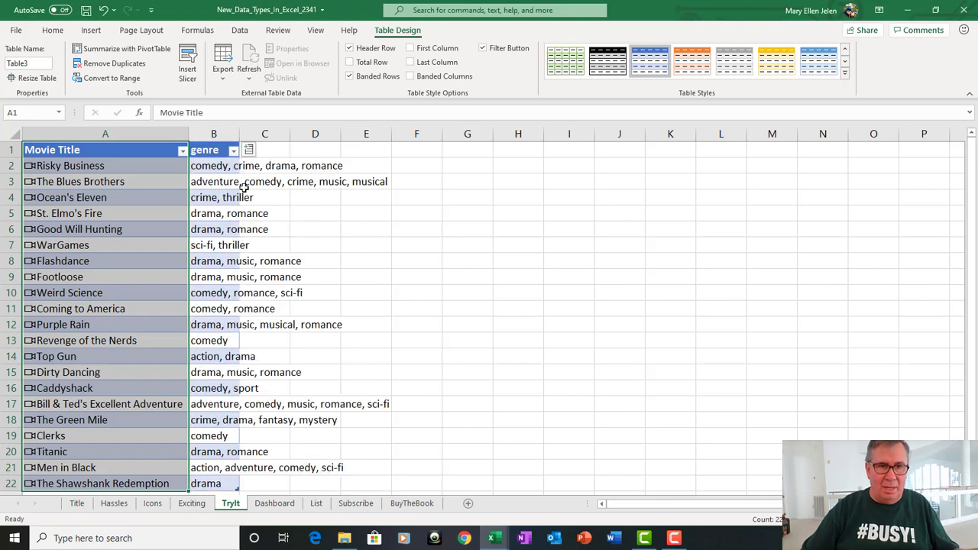
pyautogui.click(248, 149)
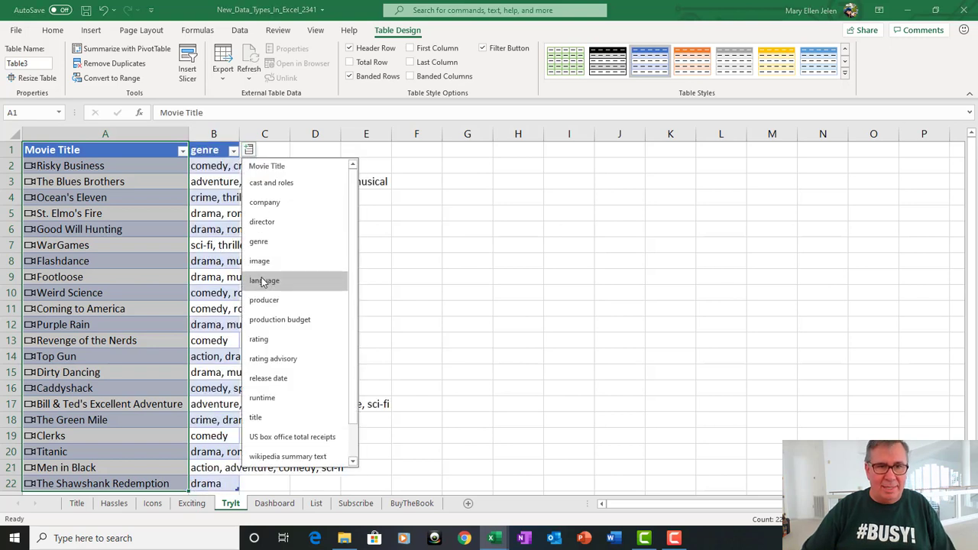
pyautogui.click(259, 339)
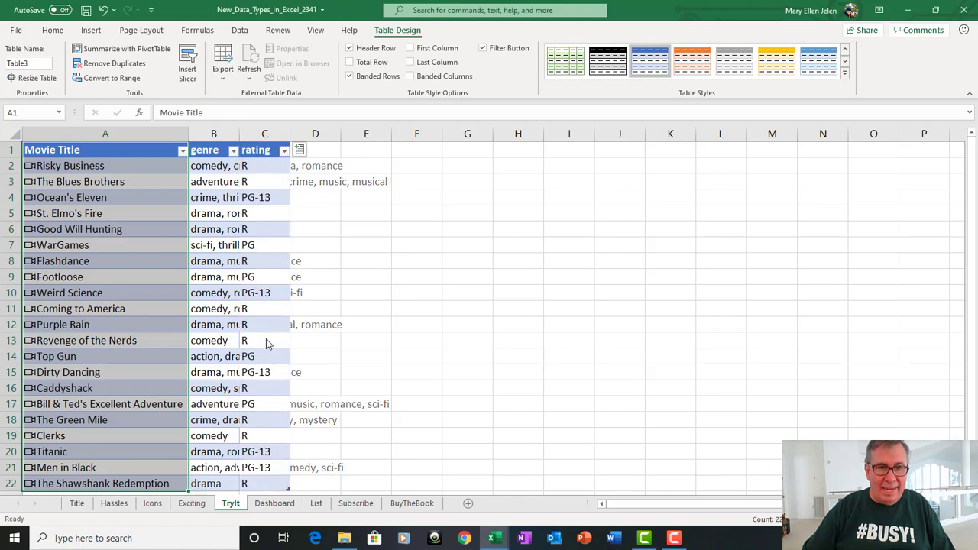
pyautogui.click(299, 150)
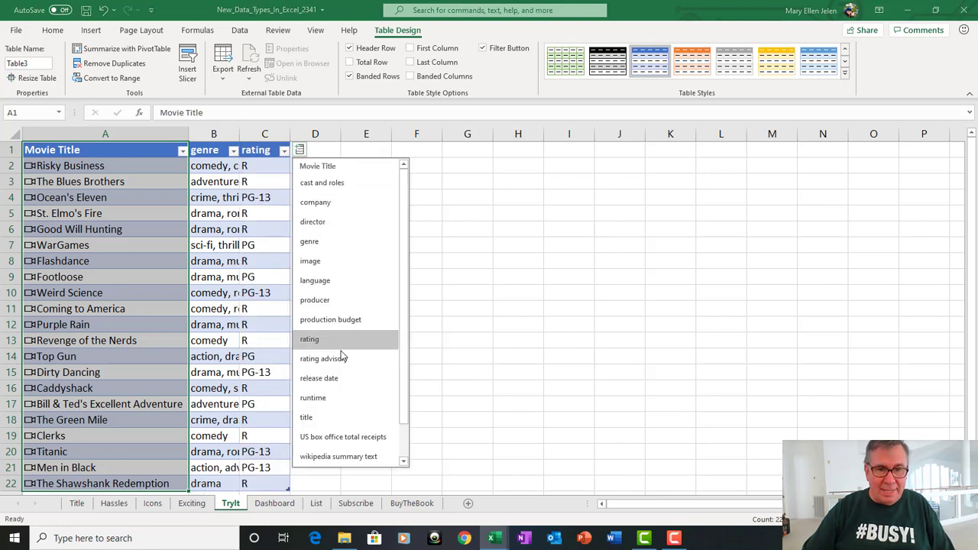
pyautogui.click(313, 397)
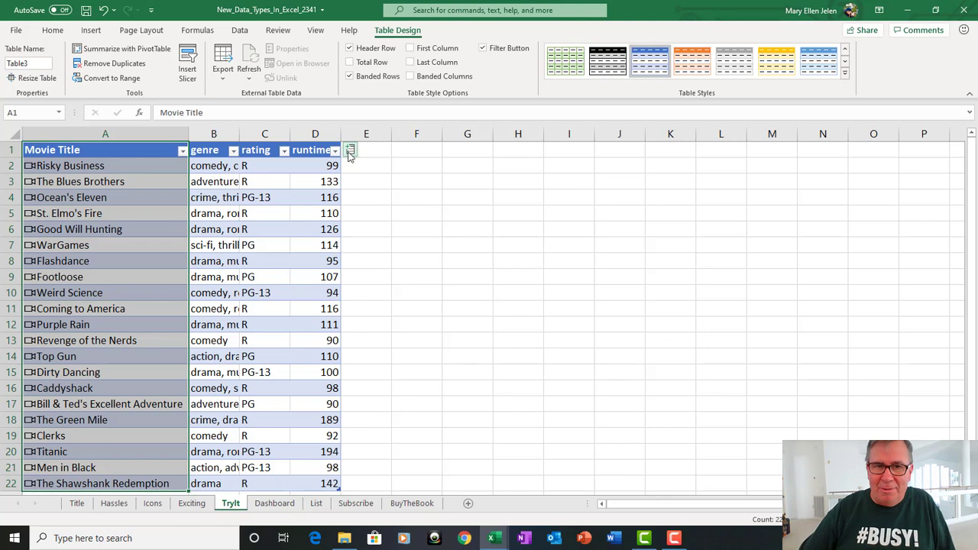
pyautogui.click(350, 150)
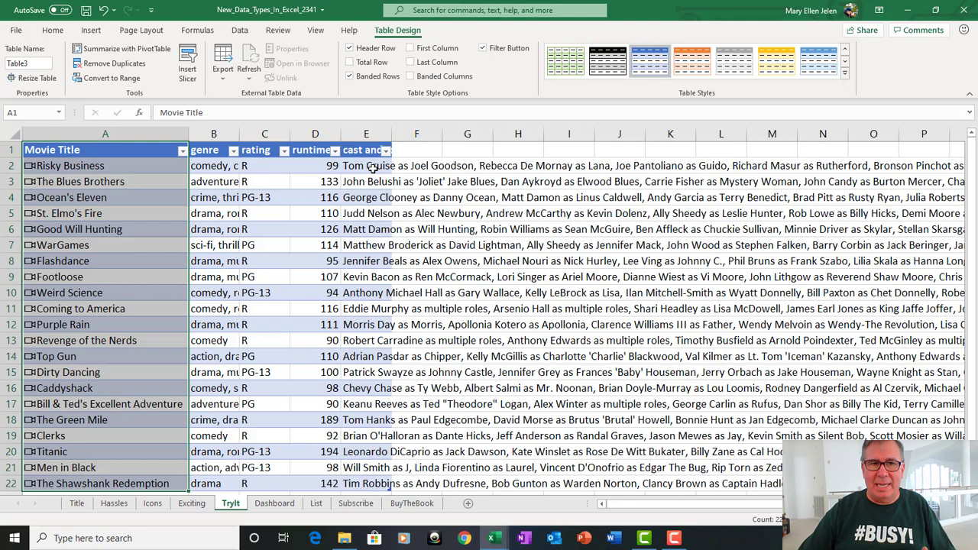
pyautogui.click(366, 165)
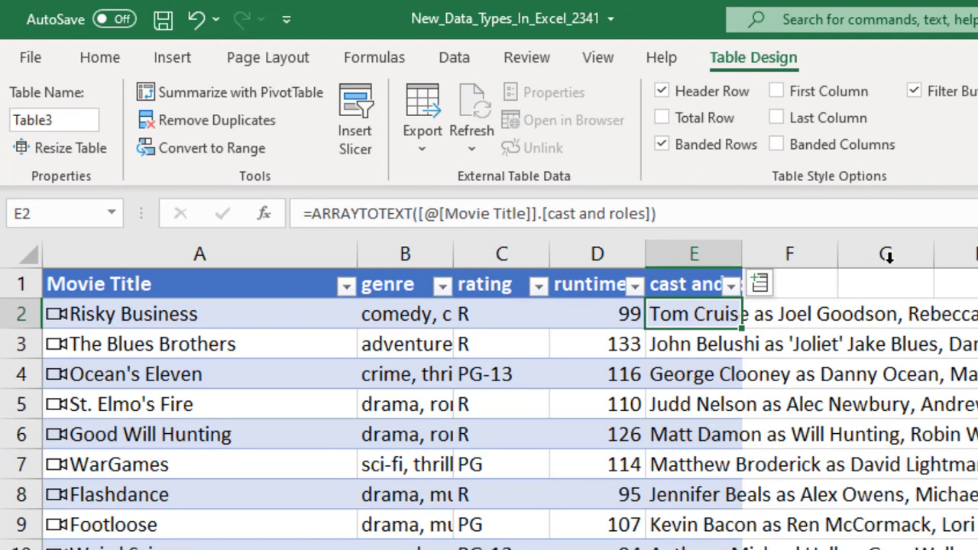
pyautogui.moveTo(334, 214)
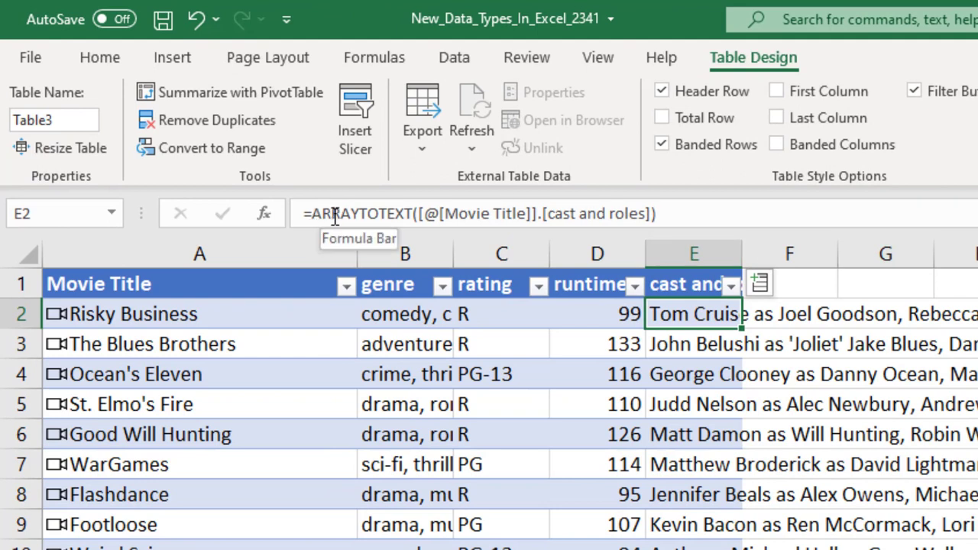
pyautogui.moveTo(432, 218)
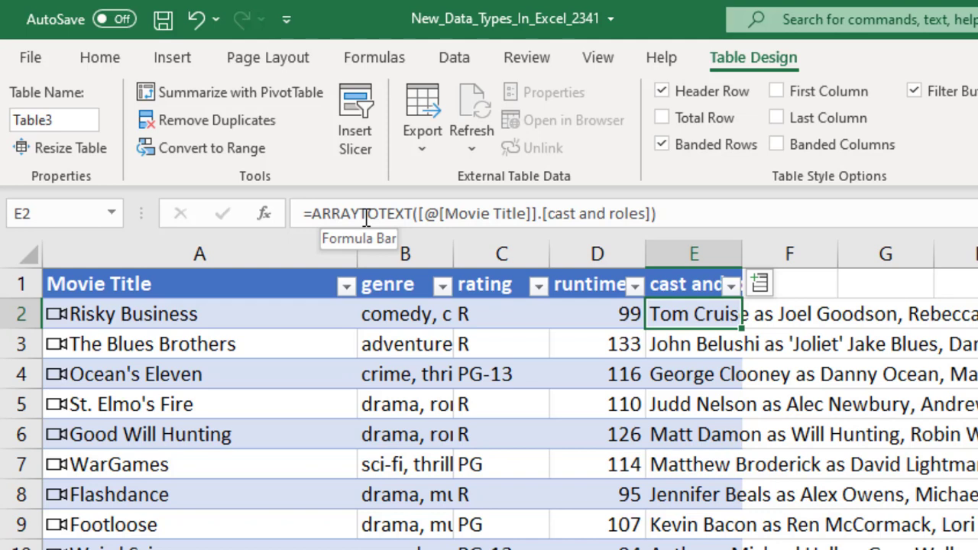
pyautogui.moveTo(553, 254)
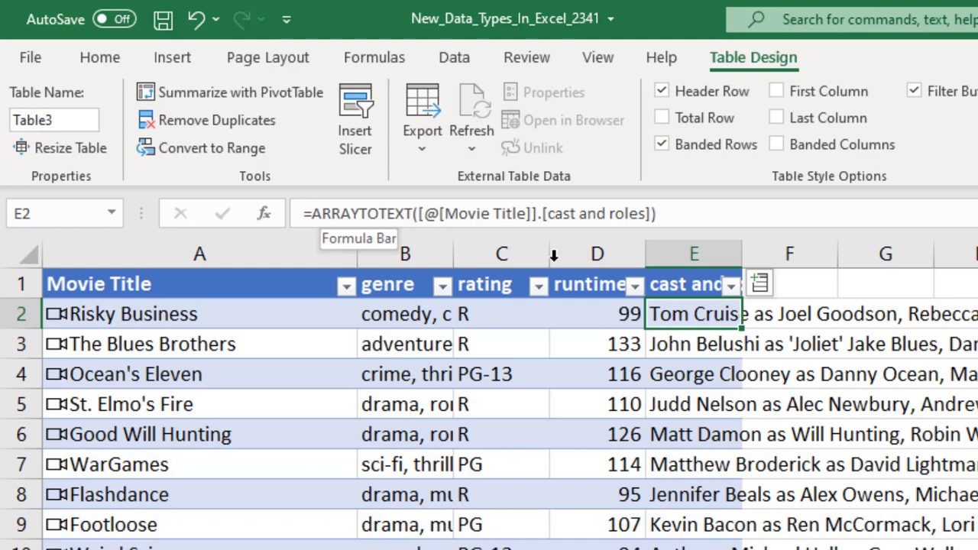
pyautogui.moveTo(807, 316)
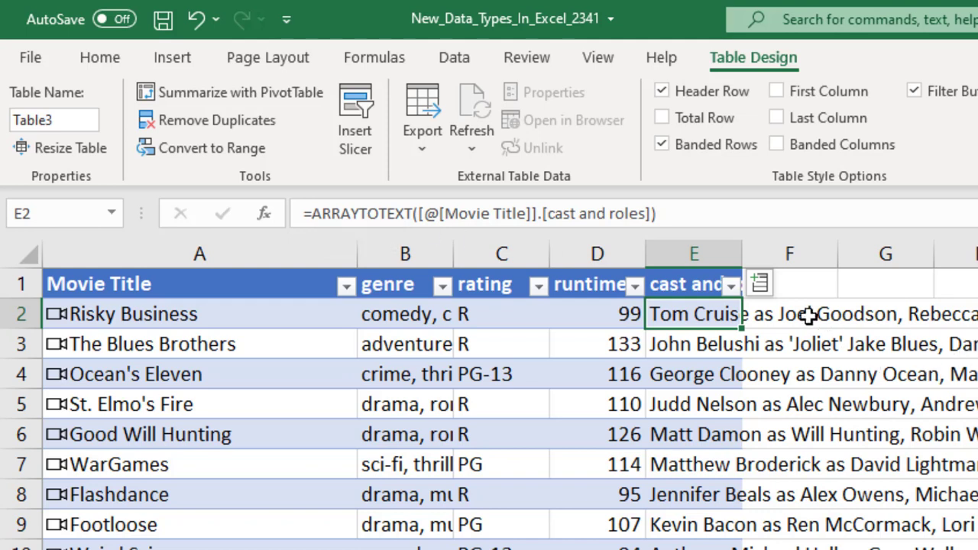
# Add an image column of poster thumbnails to the movie table on the TryIt sheet.
pyautogui.click(758, 283)
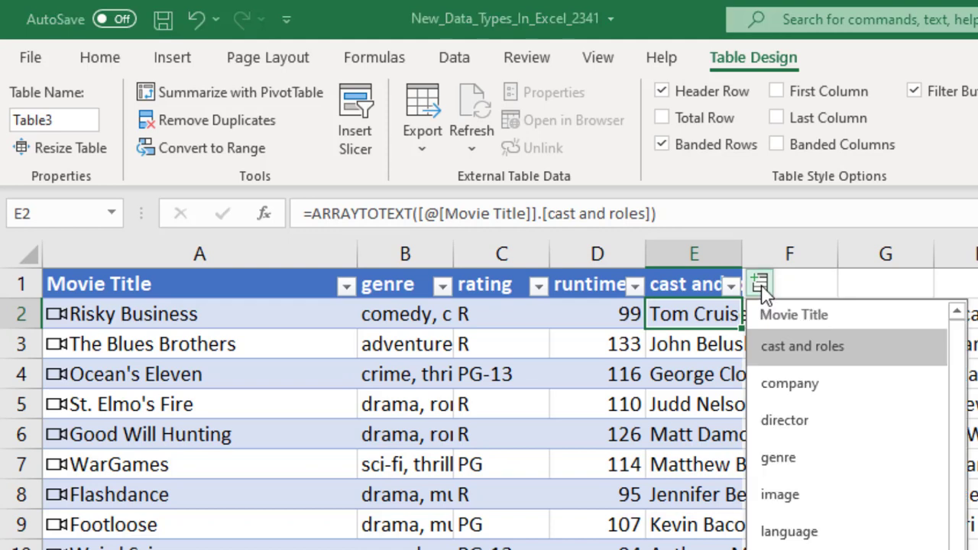
pyautogui.click(780, 493)
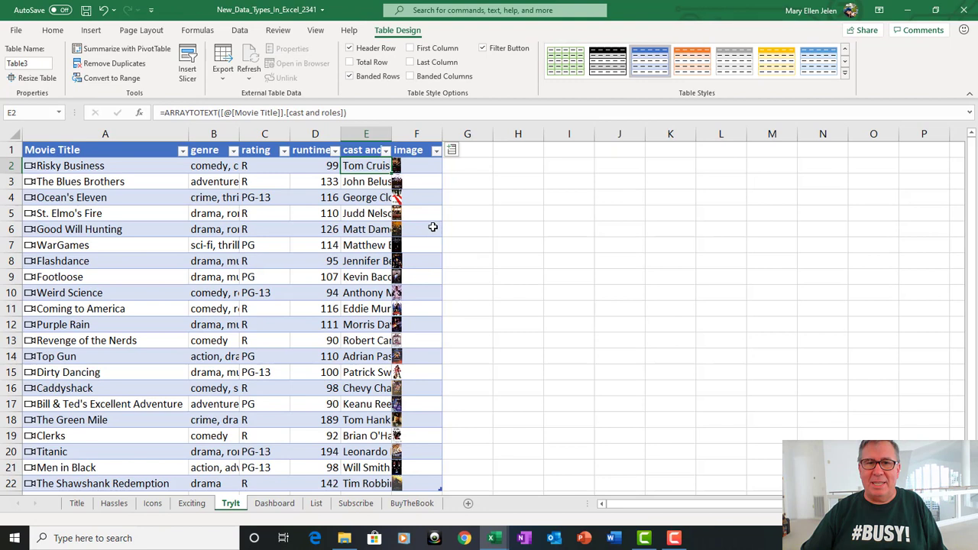
pyautogui.moveTo(495, 291)
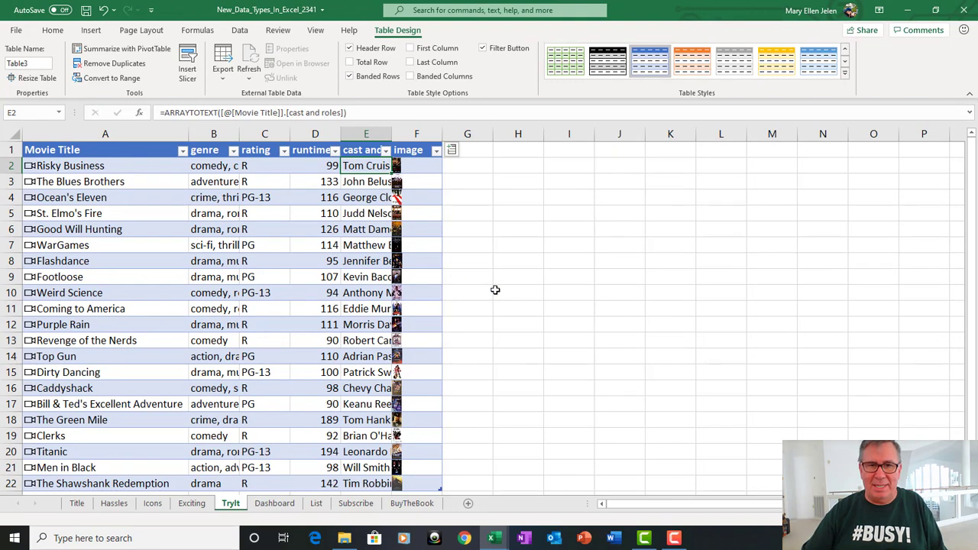
pyautogui.moveTo(462, 166)
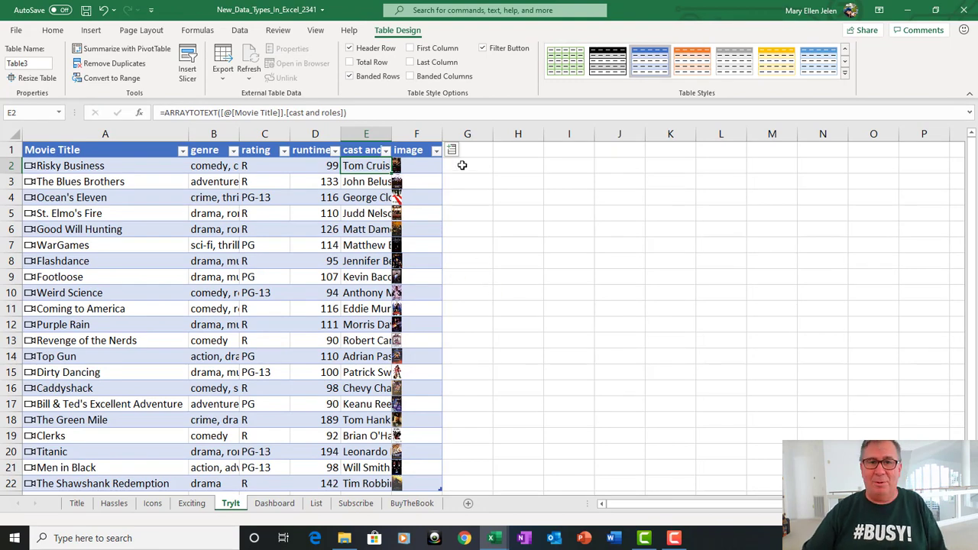
pyautogui.click(466, 165)
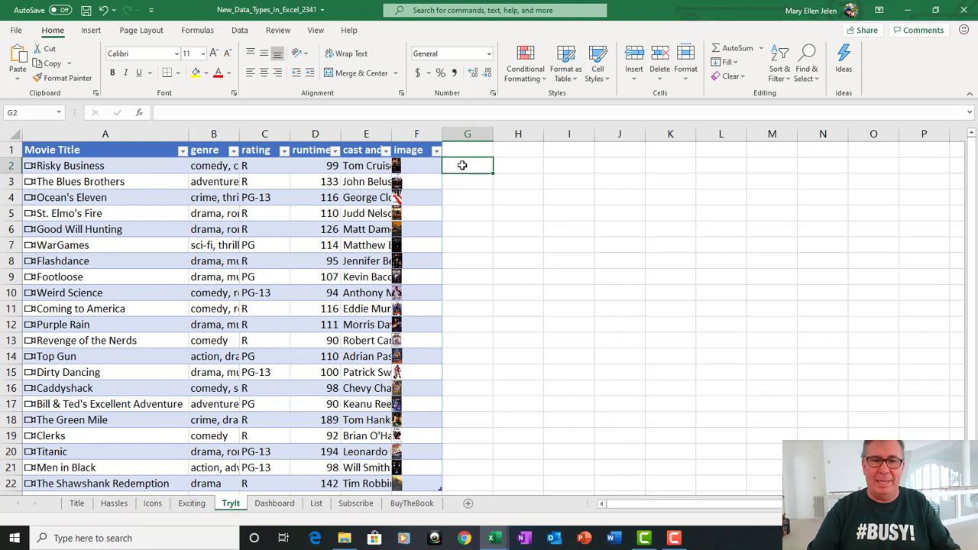
pyautogui.moveTo(273, 502)
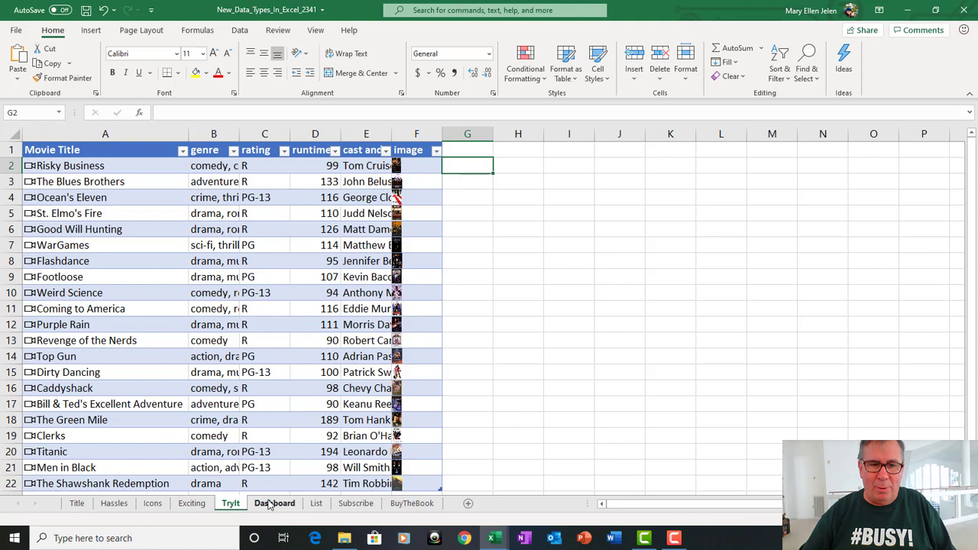
# On the Dashboard, choose Men in Black in F4 and inspect the spilled cast-list formula.
pyautogui.click(274, 502)
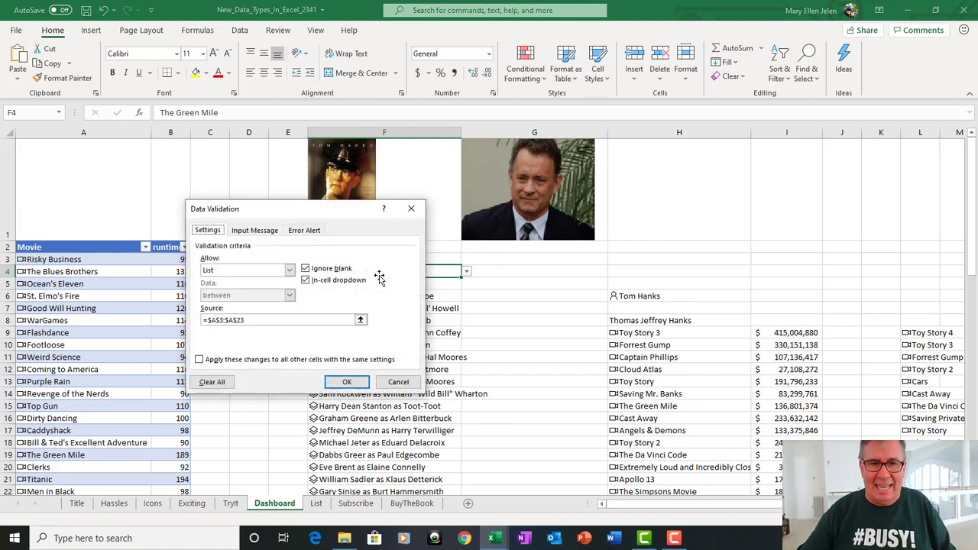
pyautogui.moveTo(100, 381)
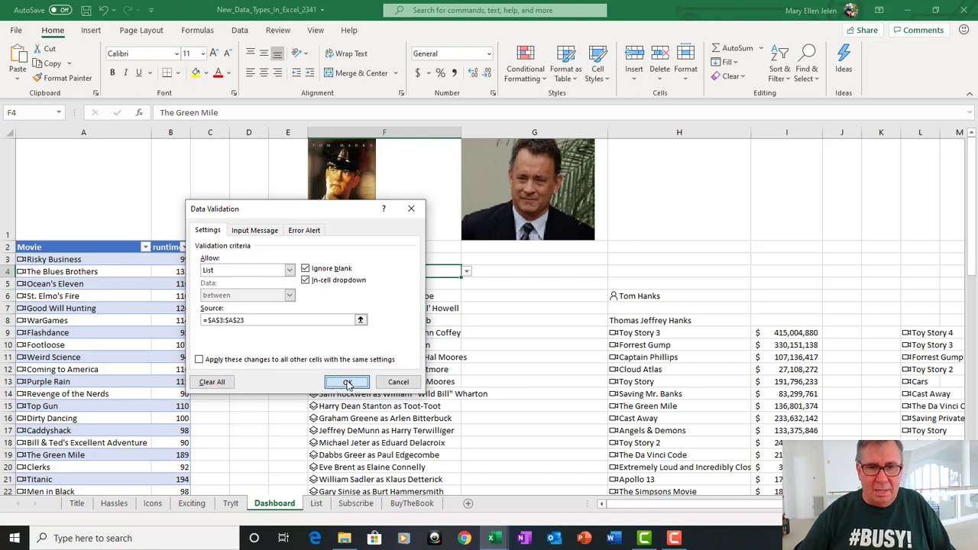
pyautogui.click(348, 381)
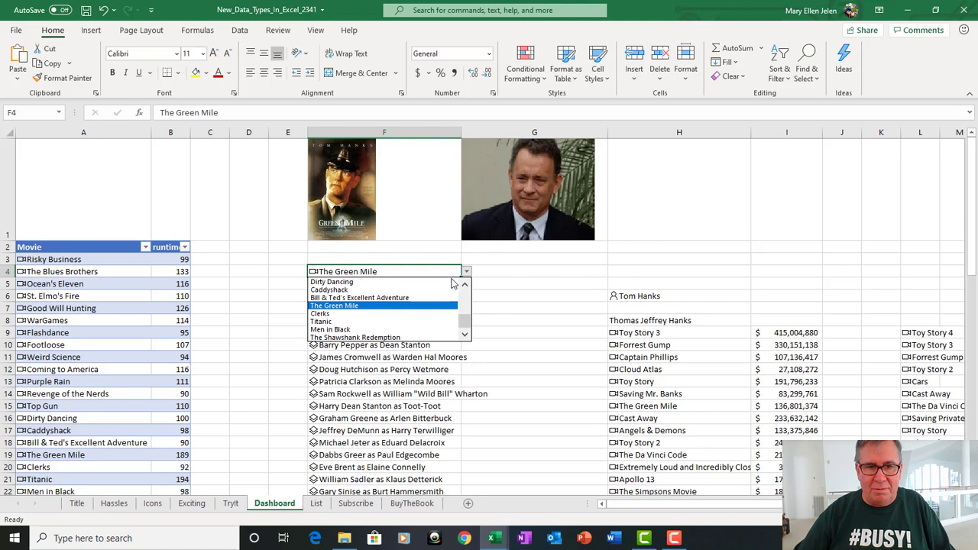
pyautogui.moveTo(330, 321)
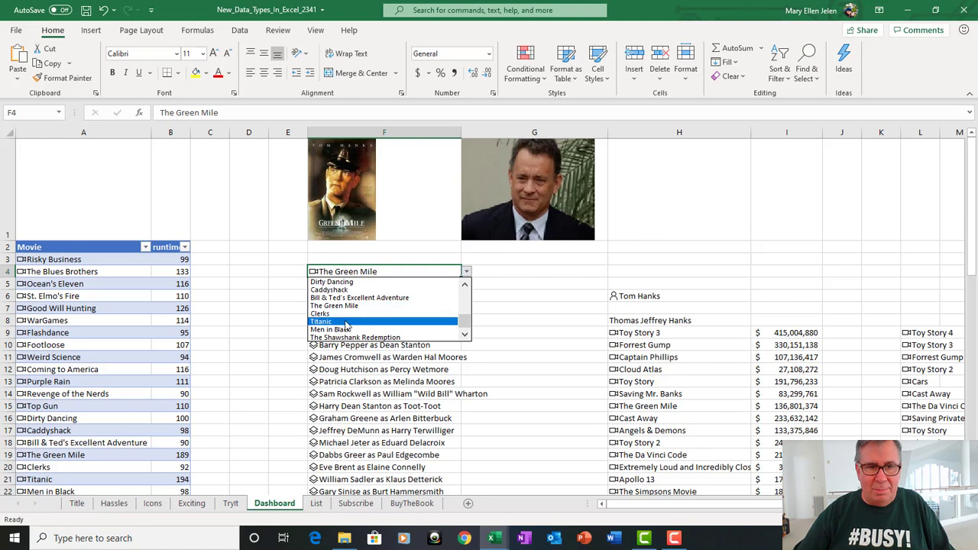
pyautogui.click(326, 329)
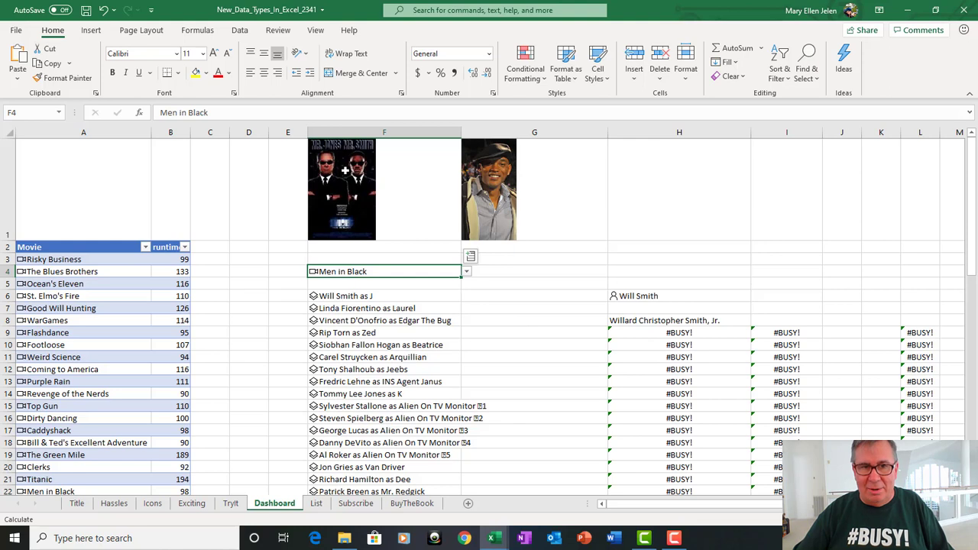
pyautogui.click(384, 189)
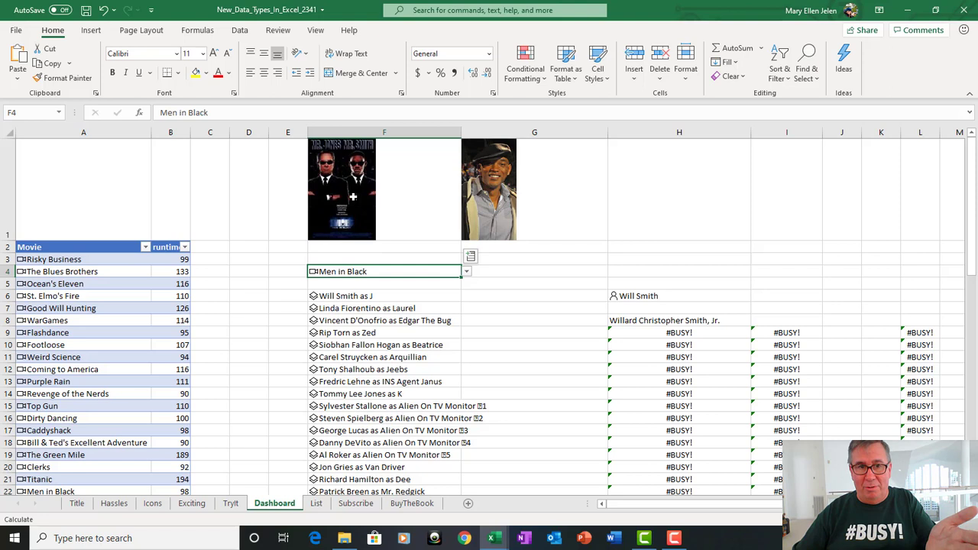
pyautogui.moveTo(364, 294)
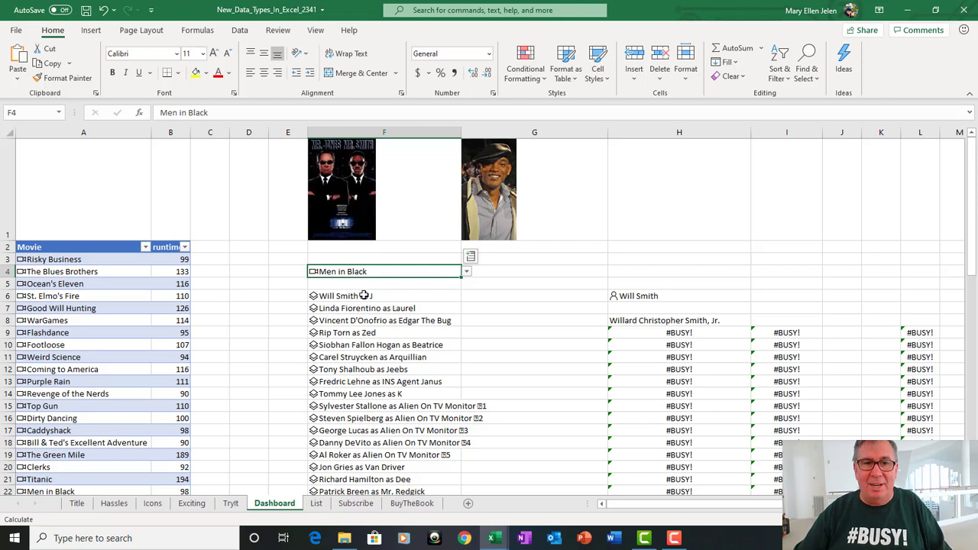
pyautogui.click(382, 295)
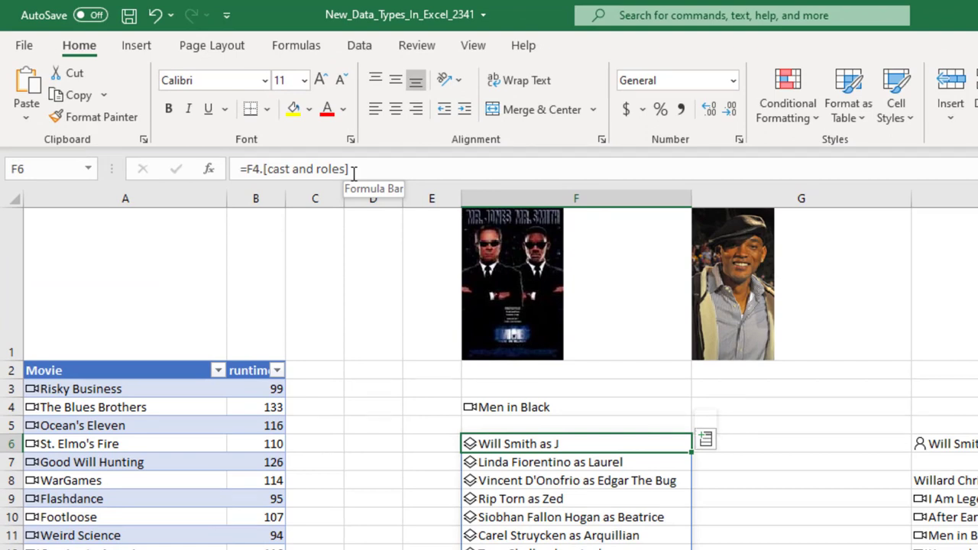
pyautogui.scroll(-3)
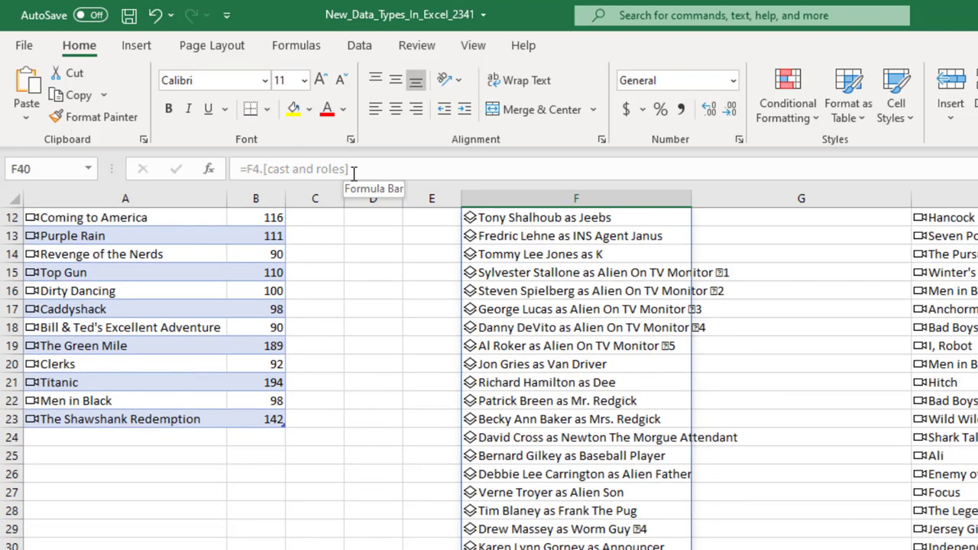
pyautogui.scroll(-3)
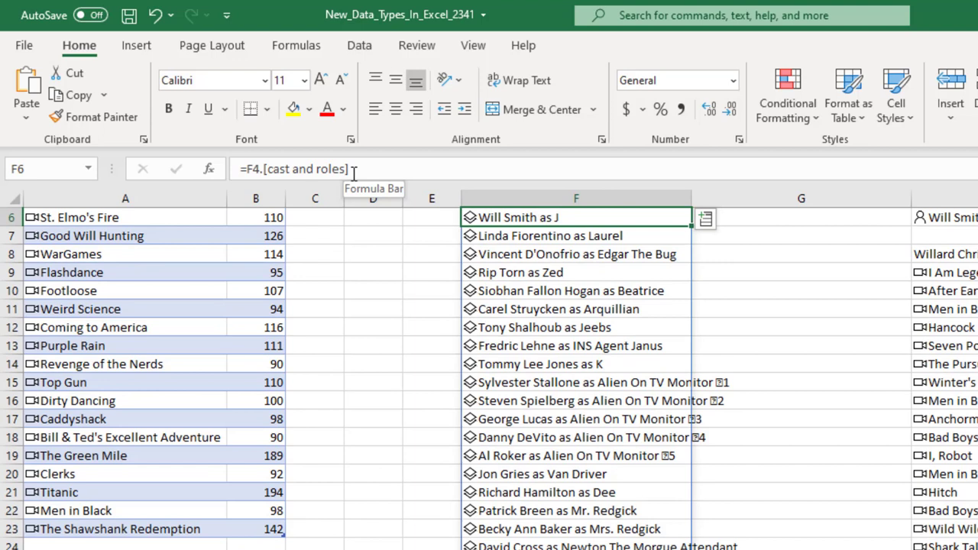
pyautogui.scroll(3)
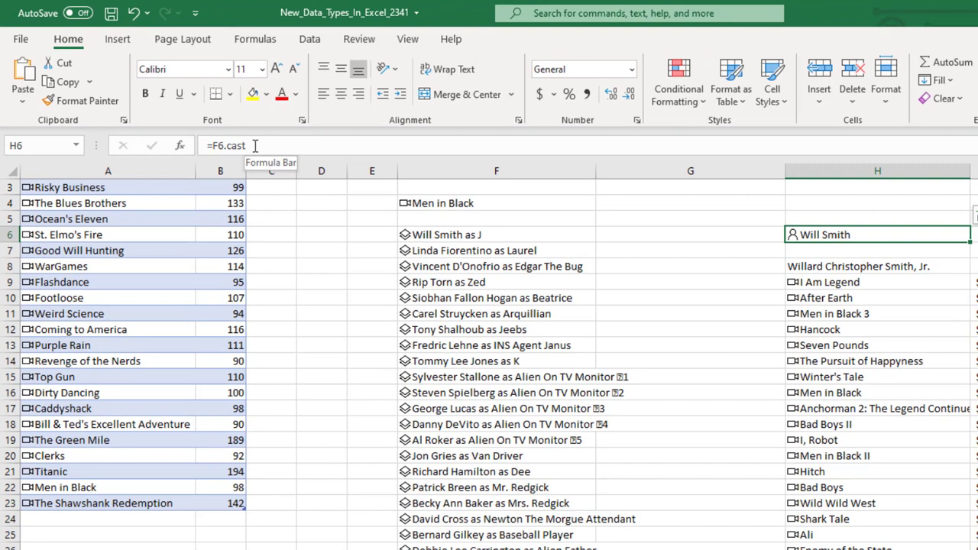
pyautogui.moveTo(874, 238)
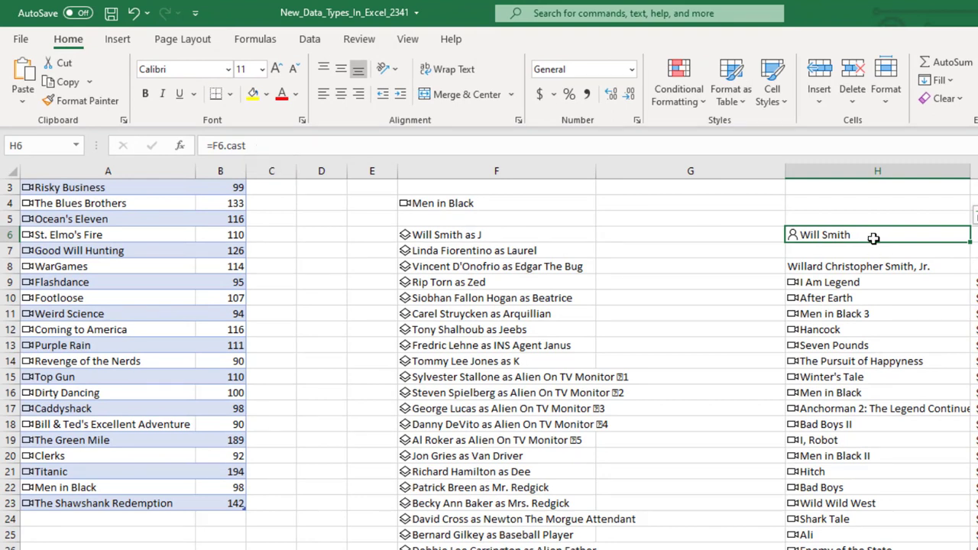
pyautogui.click(877, 266)
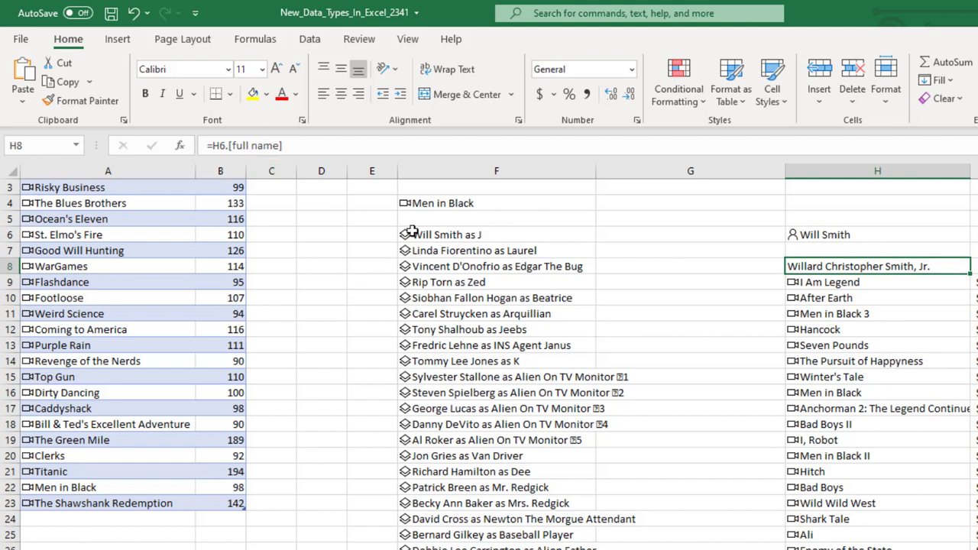
pyautogui.moveTo(422, 204)
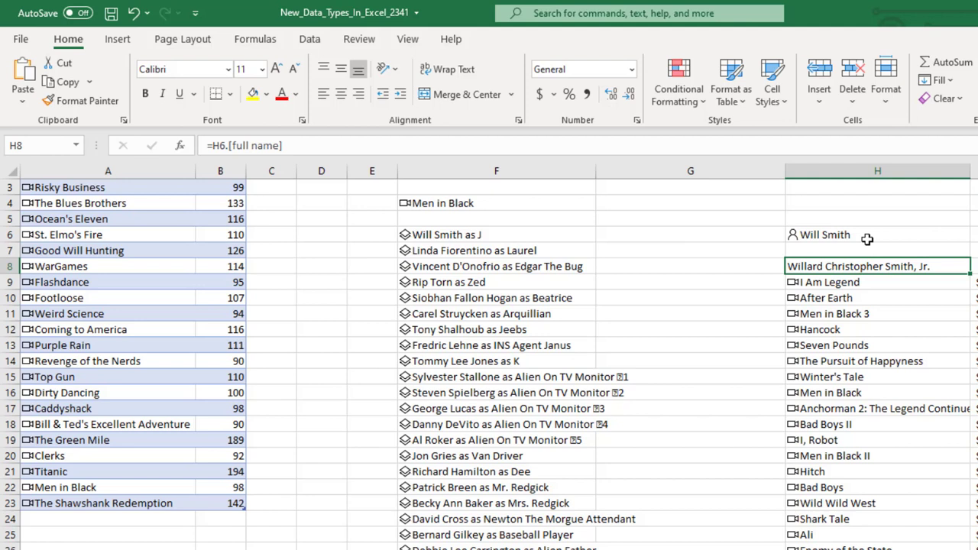
pyautogui.moveTo(863, 275)
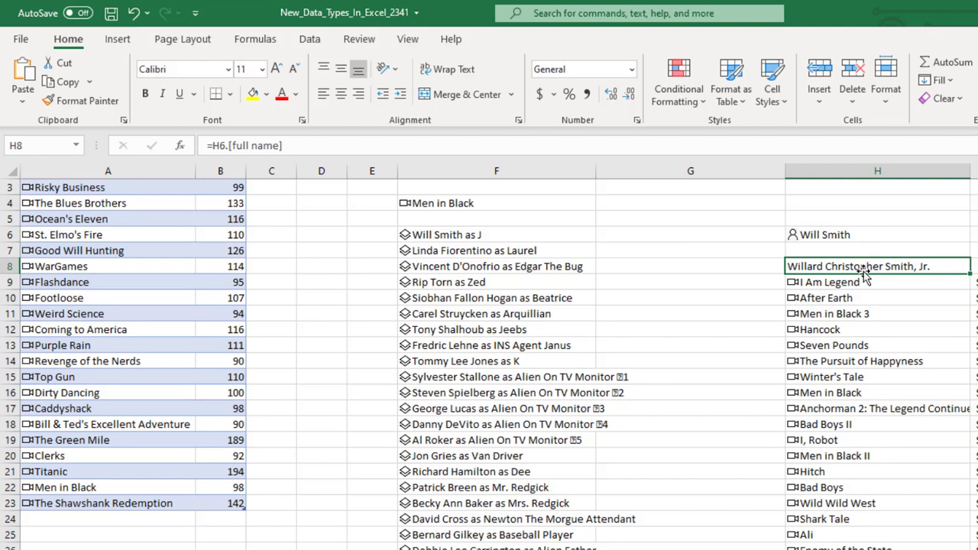
pyautogui.click(877, 282)
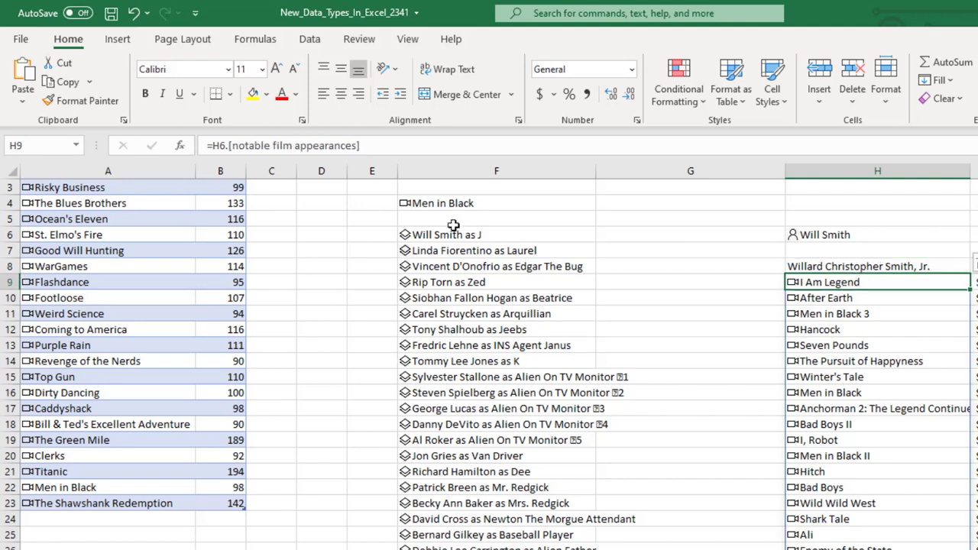
pyautogui.moveTo(901, 313)
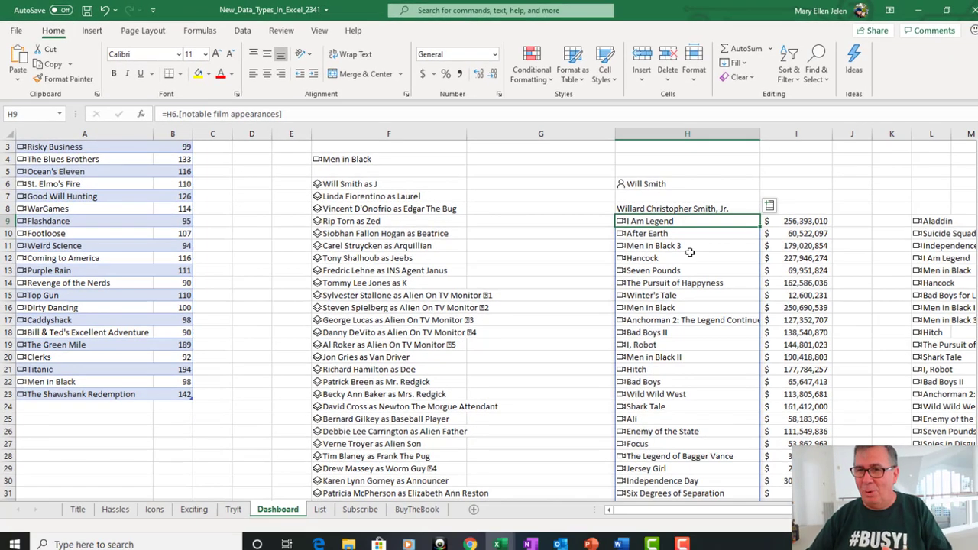
# Inspect the IFERROR box office formula and the SORTBY ranking of films by receipts.
pyautogui.click(796, 221)
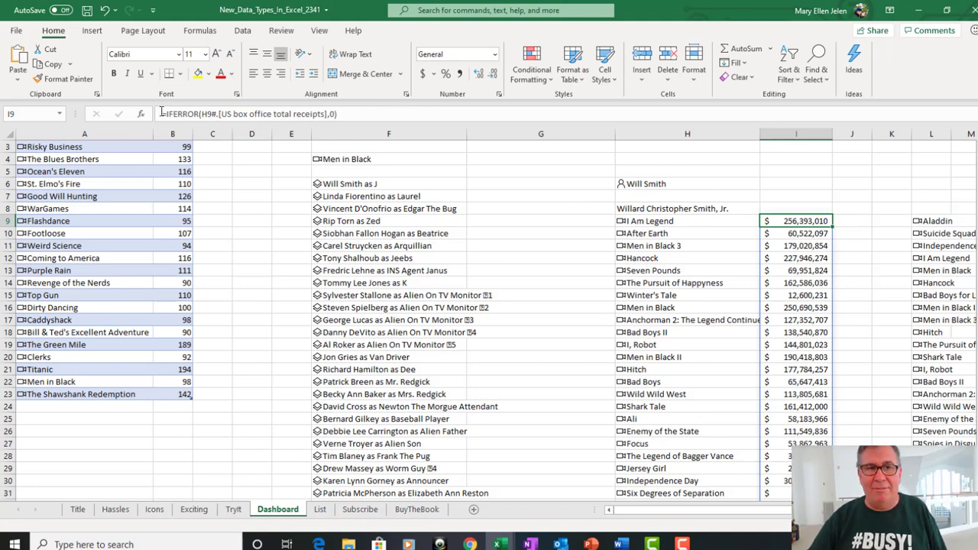
pyautogui.moveTo(338, 113)
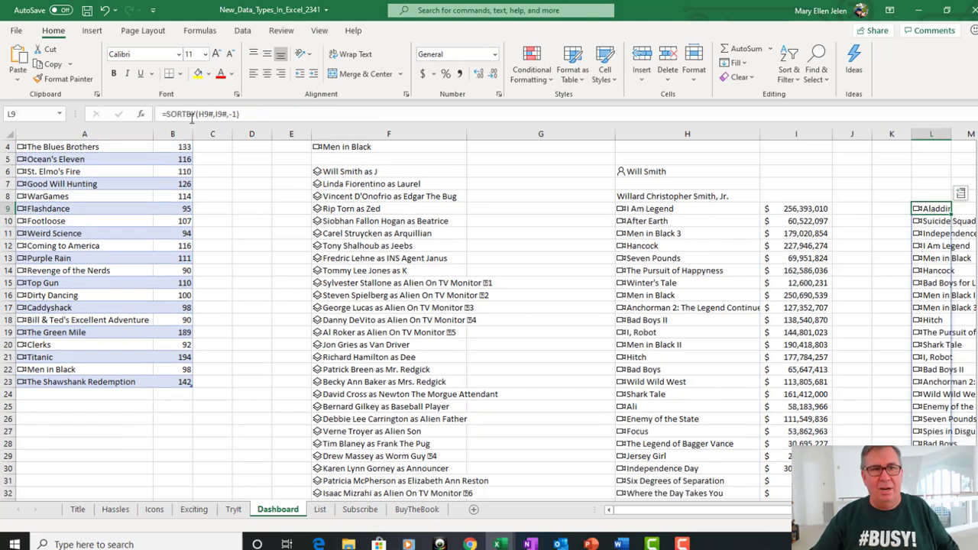
pyautogui.moveTo(199, 114)
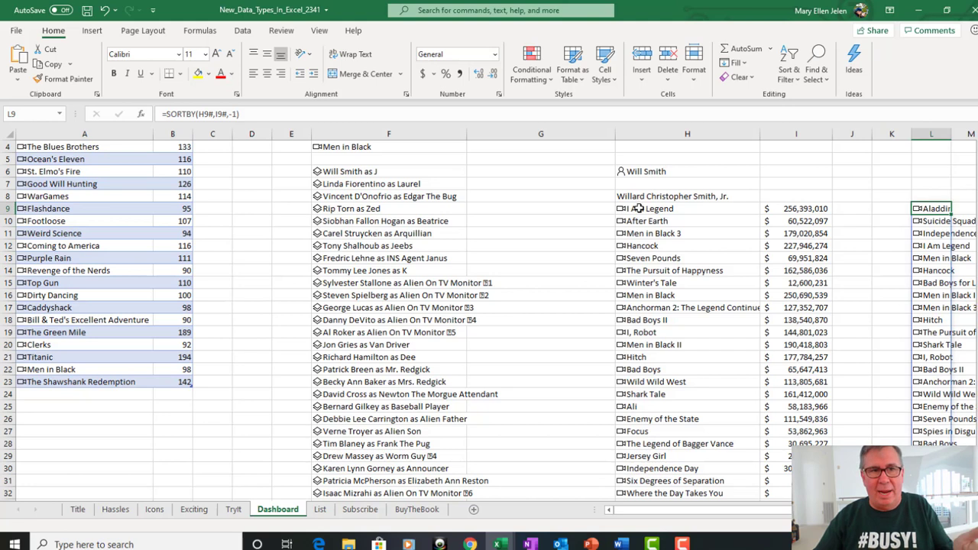
pyautogui.click(796, 208)
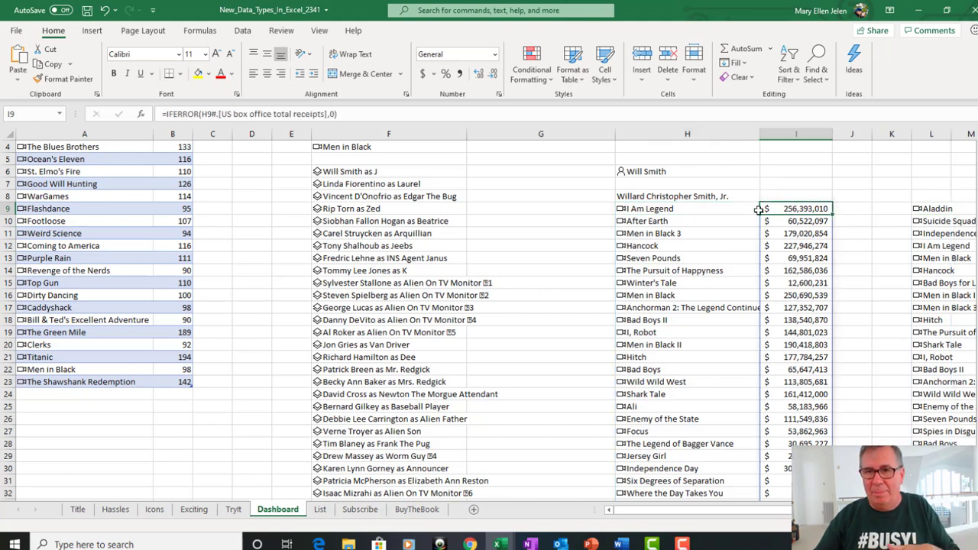
pyautogui.click(930, 209)
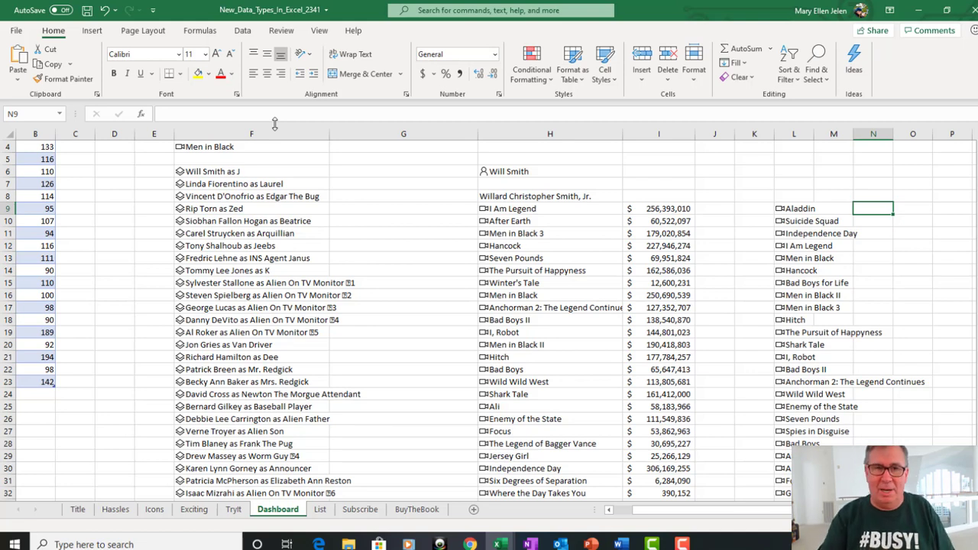
pyautogui.click(714, 158)
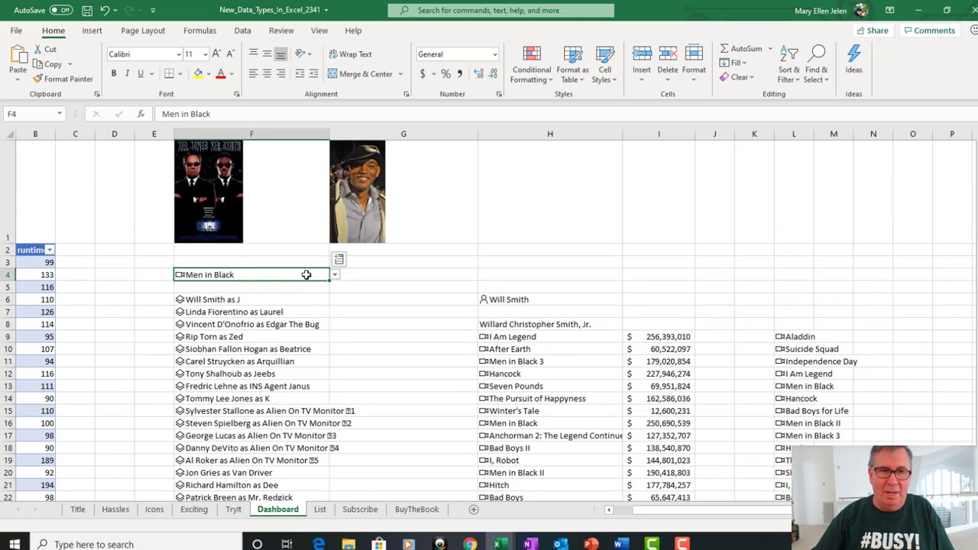
# Choose Ocean's Eleven in the movie dropdown and review George Clooney's recalculated films.
pyautogui.click(333, 274)
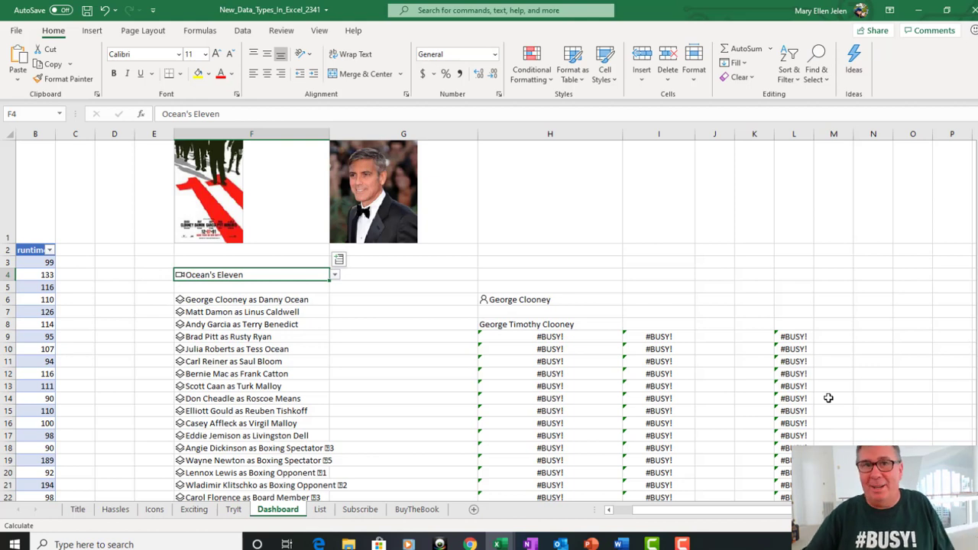
pyautogui.moveTo(392, 182)
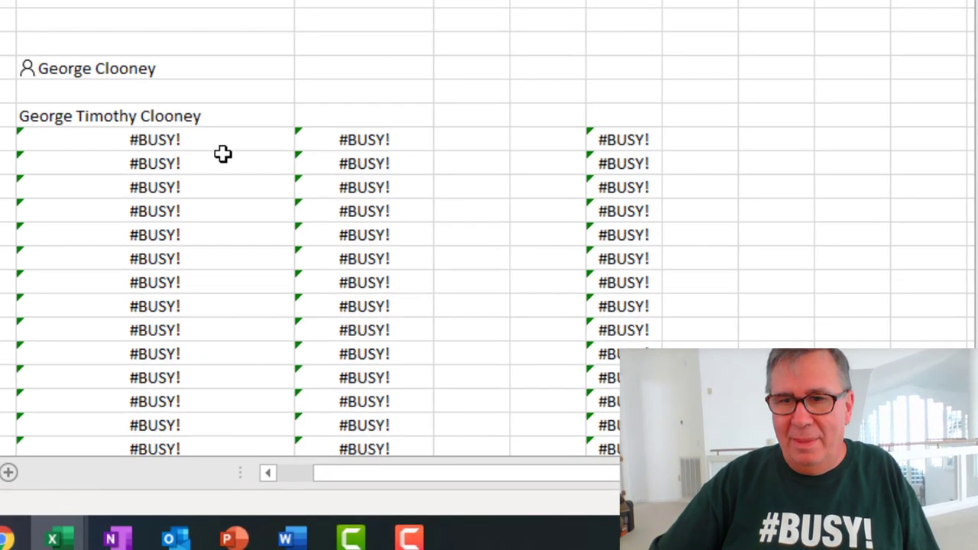
pyautogui.moveTo(200, 101)
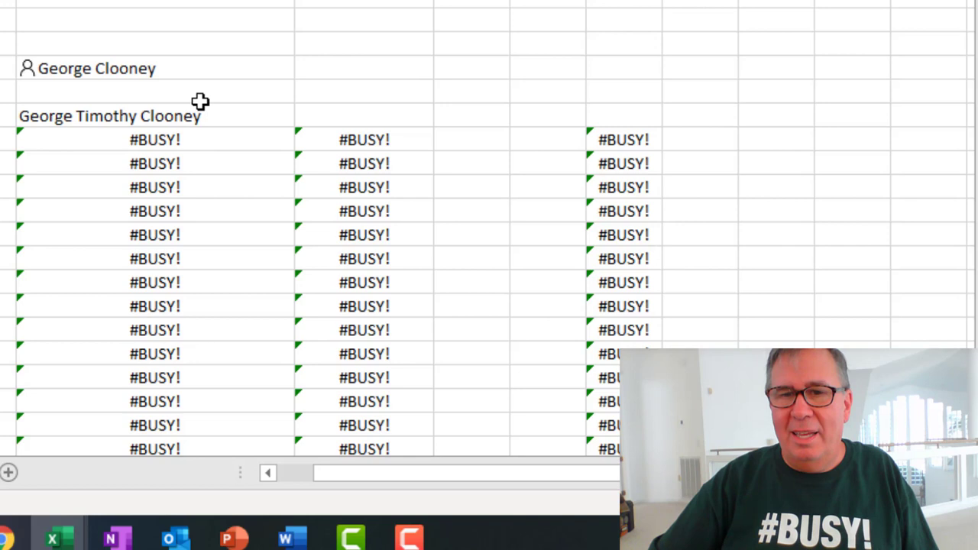
pyautogui.moveTo(233, 112)
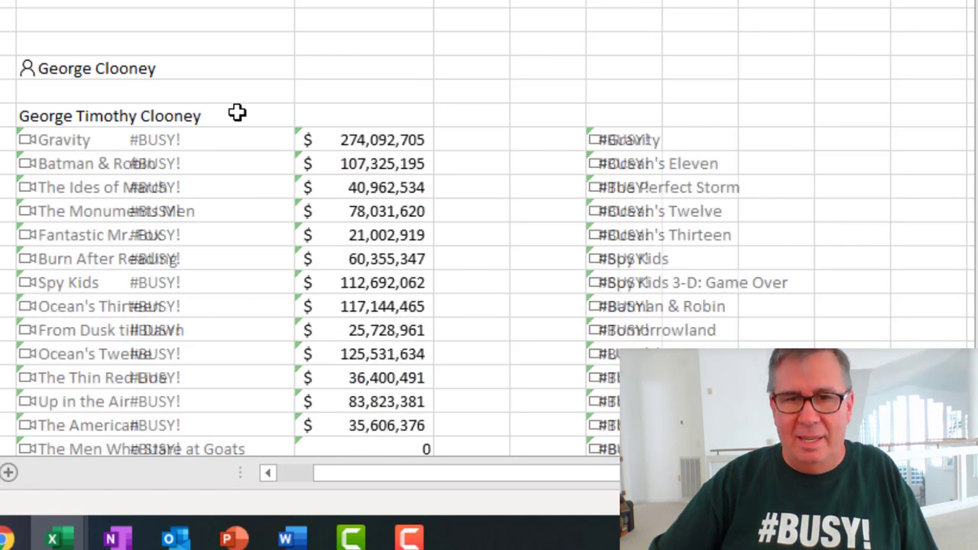
pyautogui.scroll(-3)
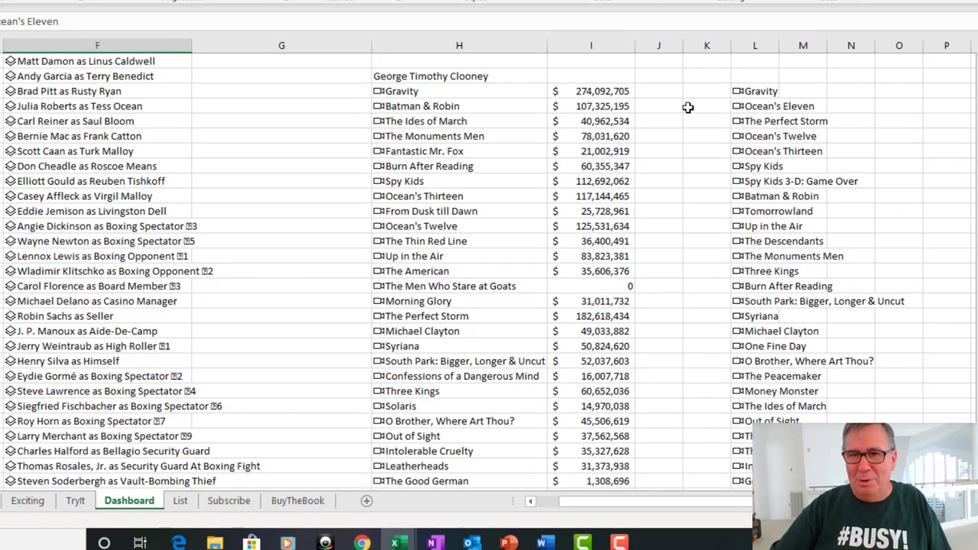
pyautogui.moveTo(683, 335)
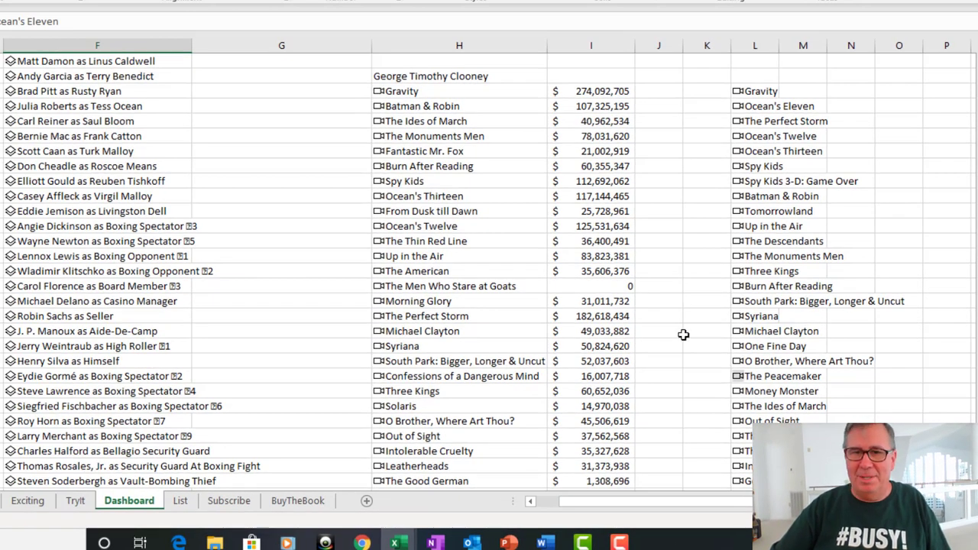
pyautogui.scroll(3)
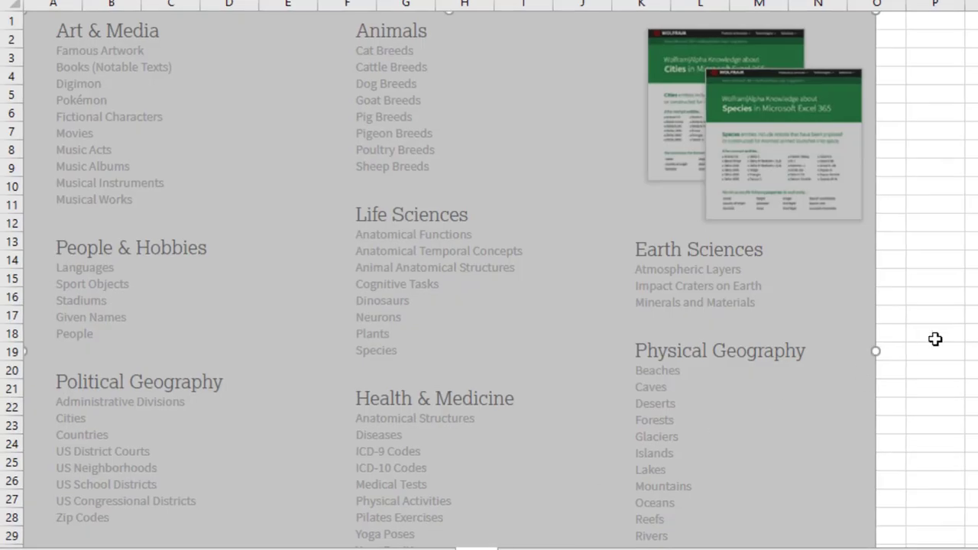
pyautogui.moveTo(630, 282)
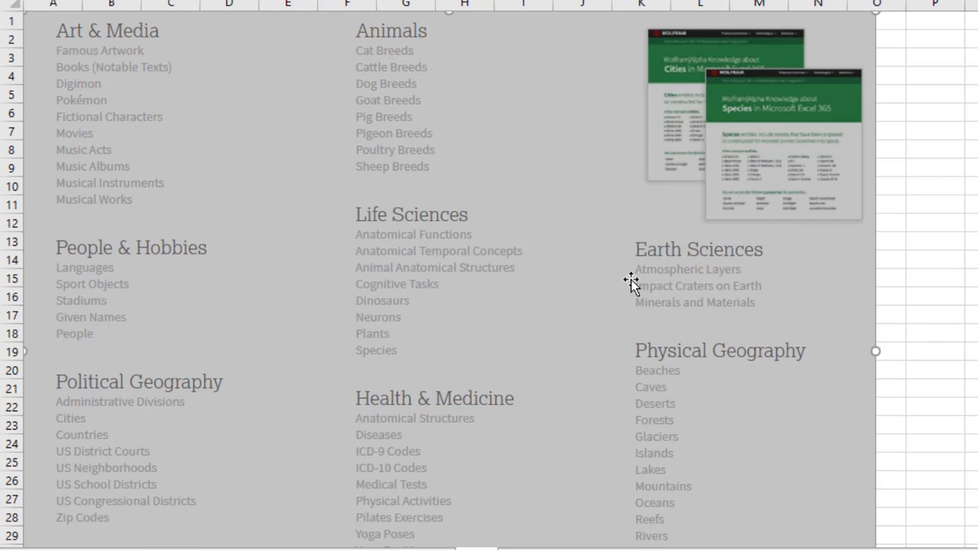
# Scroll through the Wolfram Alpha category overview, from Life Sciences down to Technological World.
pyautogui.scroll(-3)
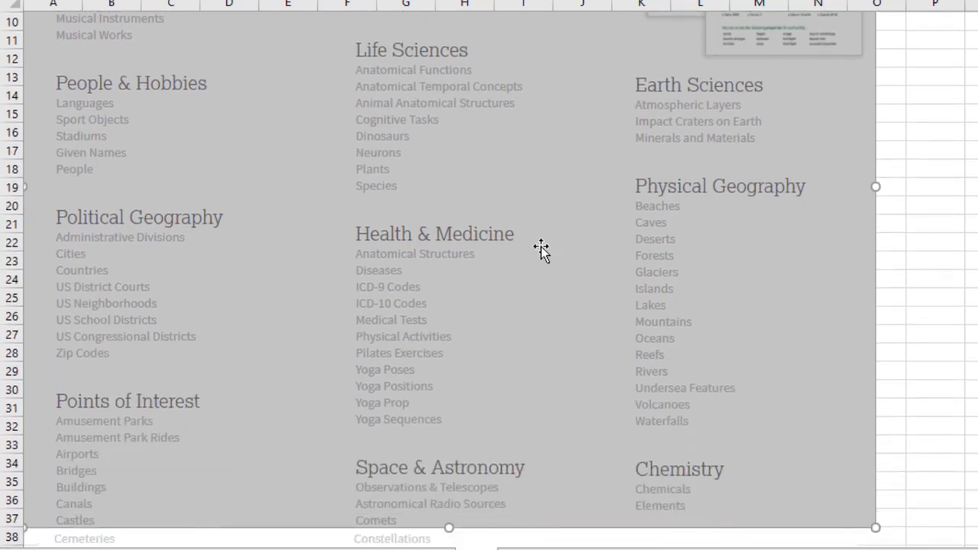
pyautogui.scroll(-3)
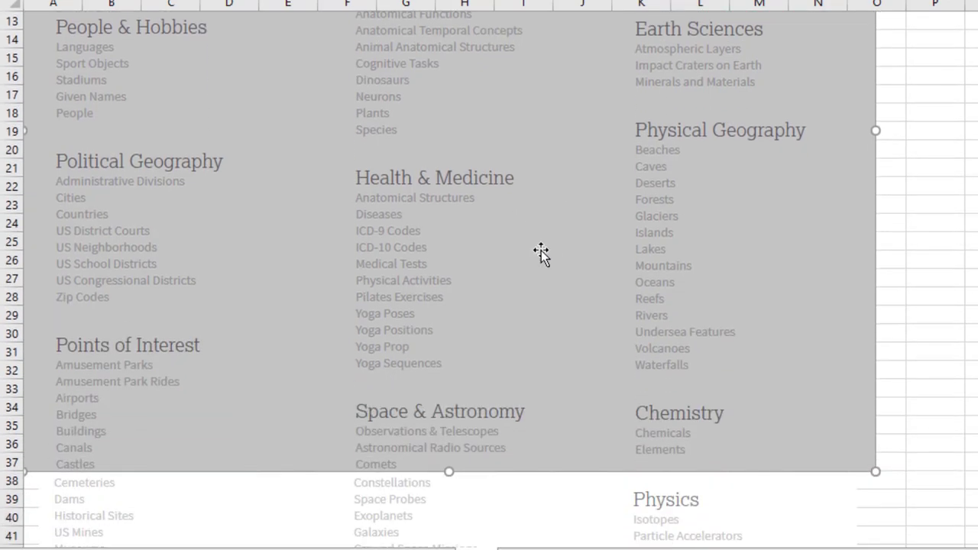
pyautogui.moveTo(548, 250)
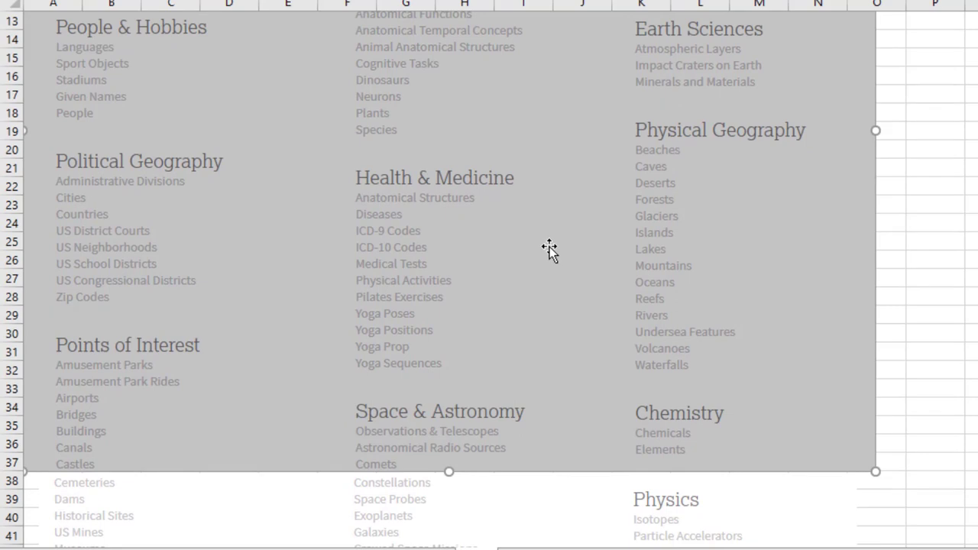
pyautogui.scroll(-3)
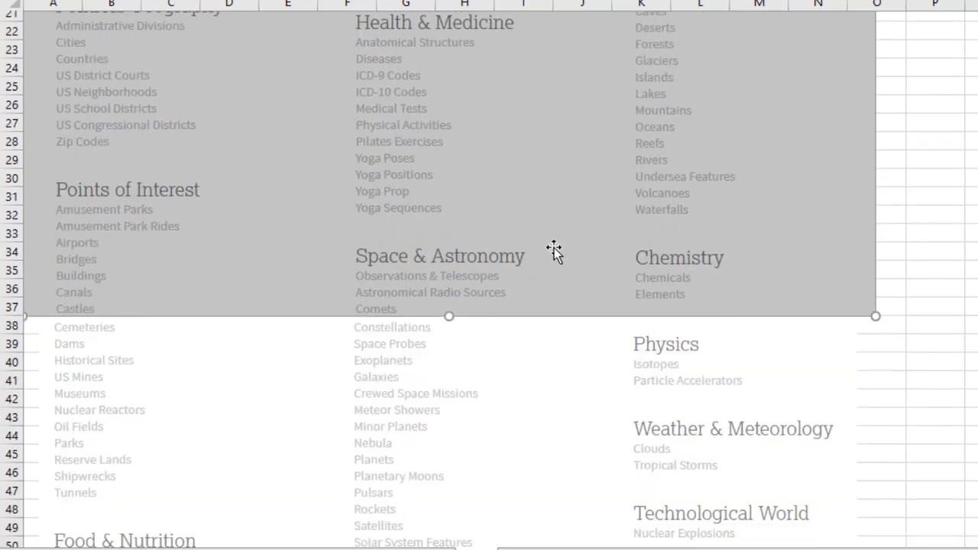
pyautogui.scroll(-3)
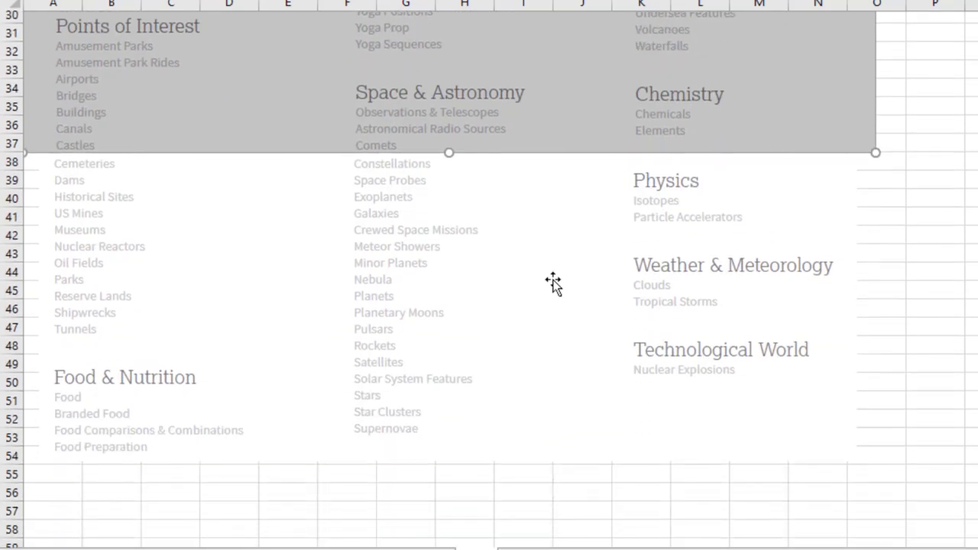
pyautogui.scroll(-3)
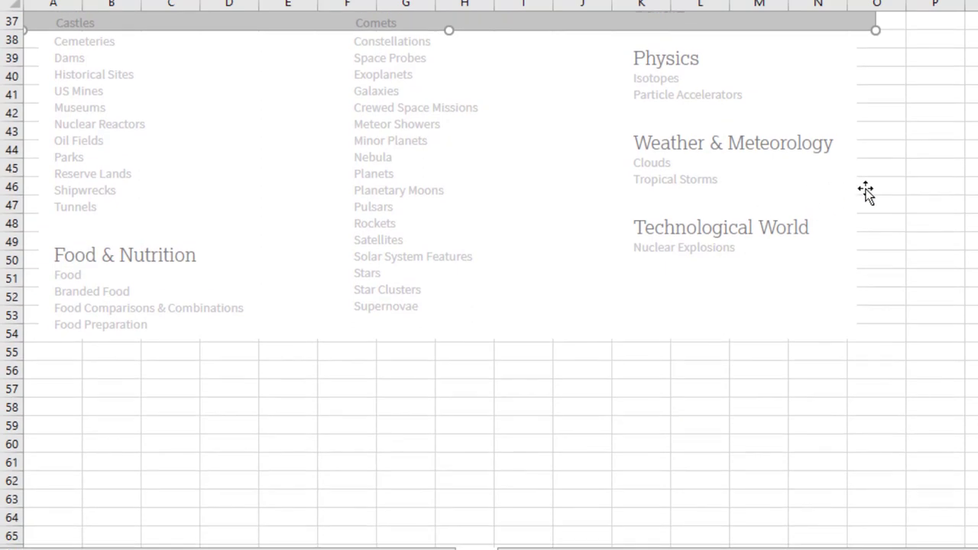
pyautogui.scroll(3)
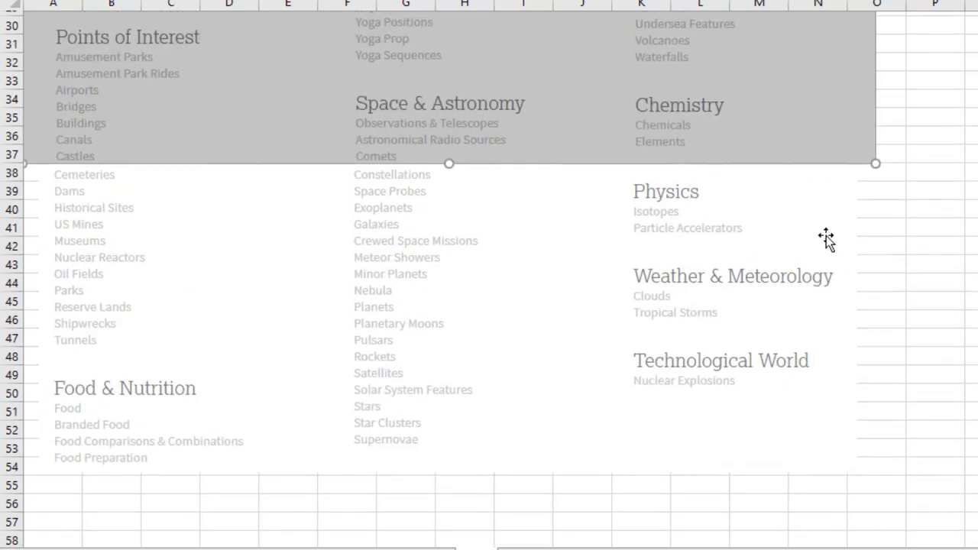
pyautogui.scroll(3)
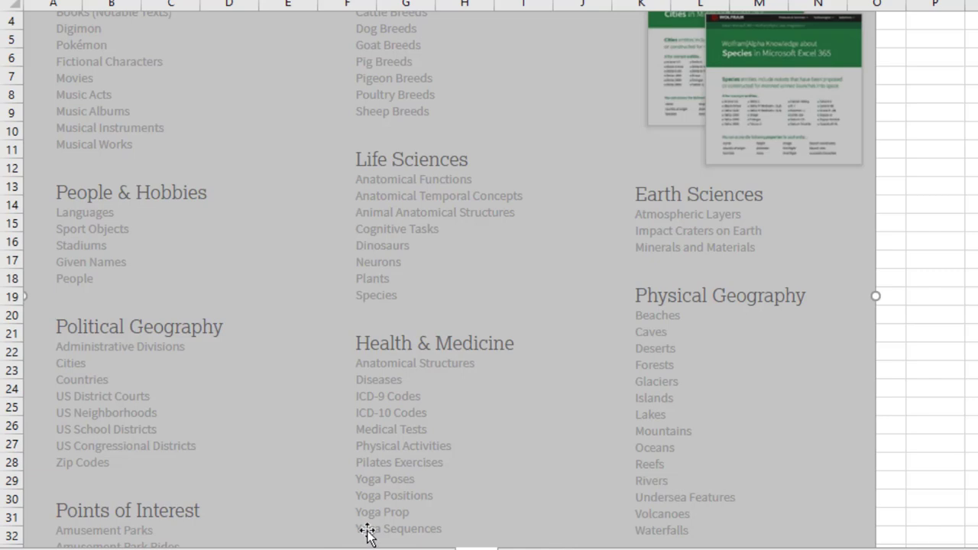
pyautogui.moveTo(368, 535)
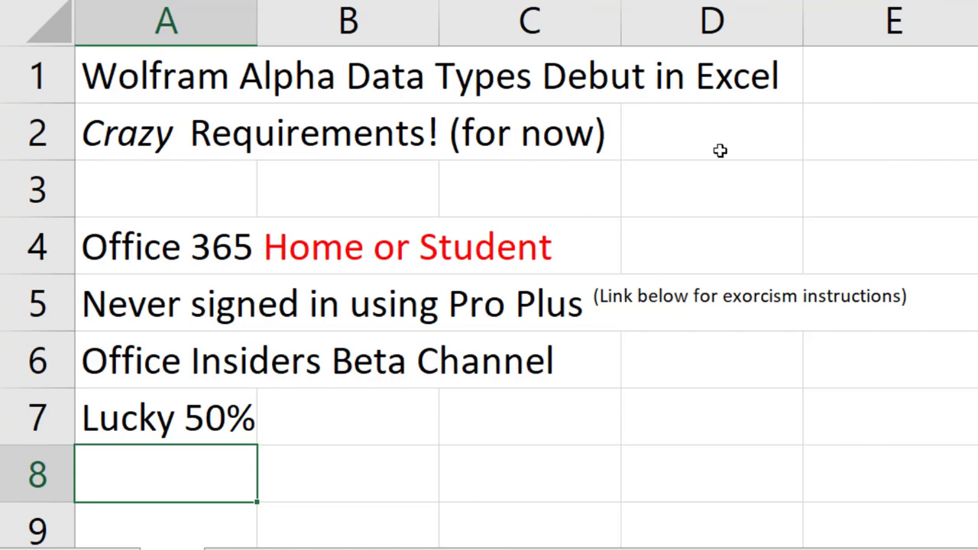
pyautogui.moveTo(600, 296)
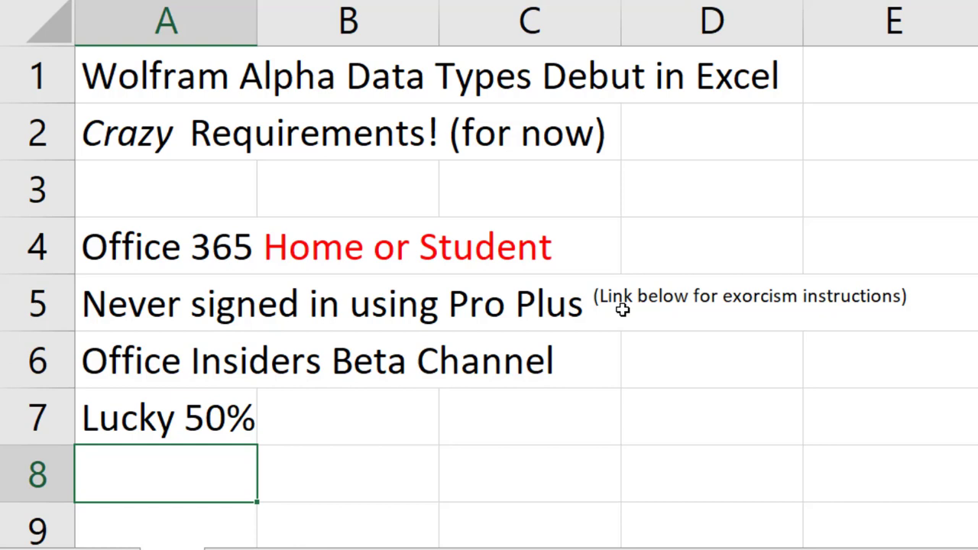
pyautogui.moveTo(675, 309)
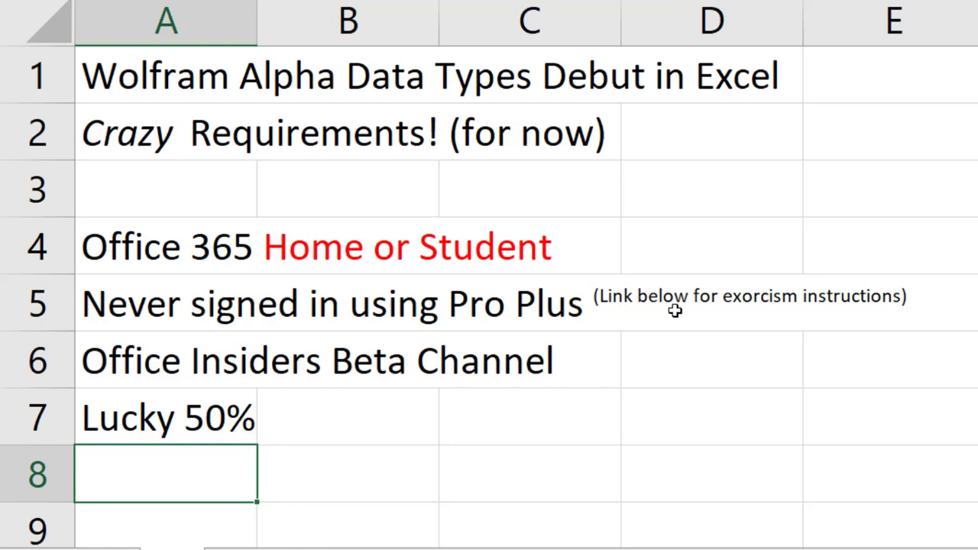
pyautogui.moveTo(776, 429)
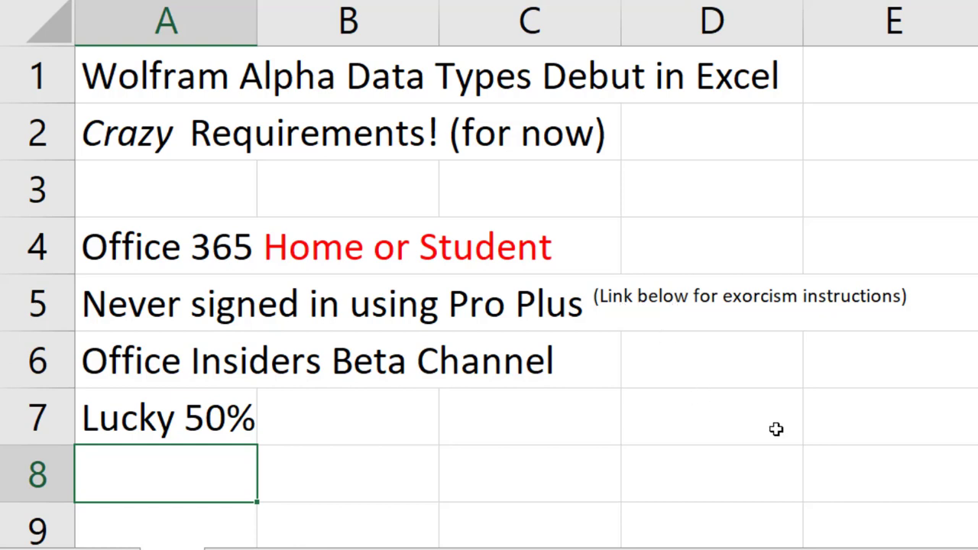
pyautogui.moveTo(737, 448)
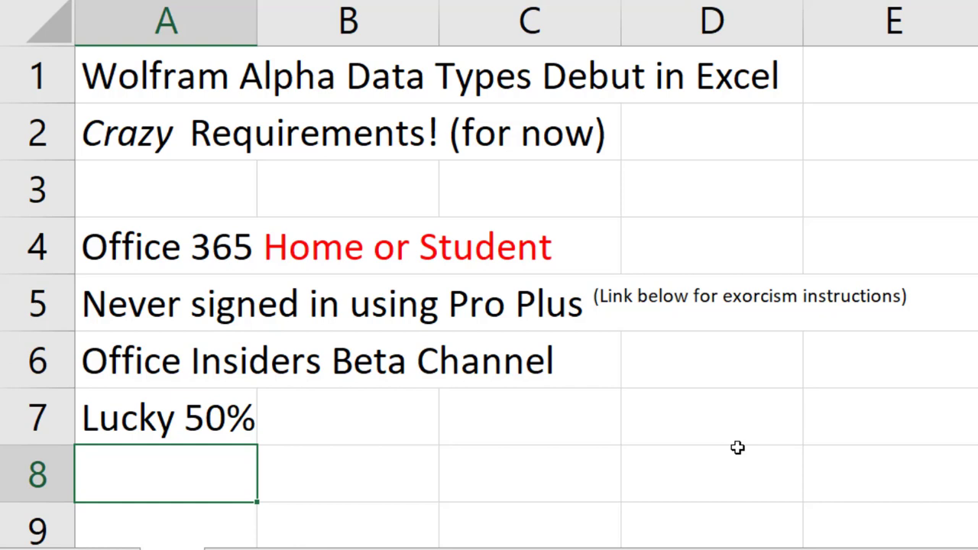
pyautogui.moveTo(754, 471)
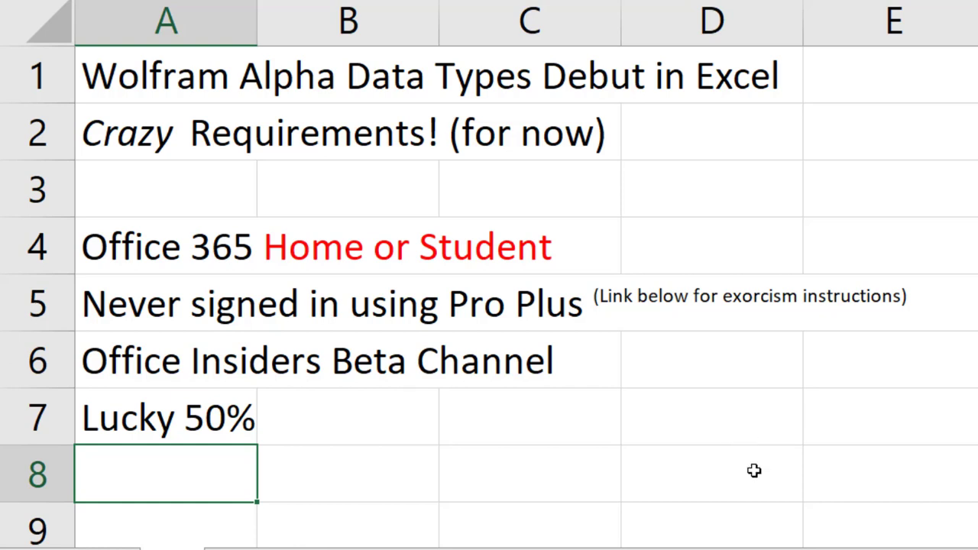